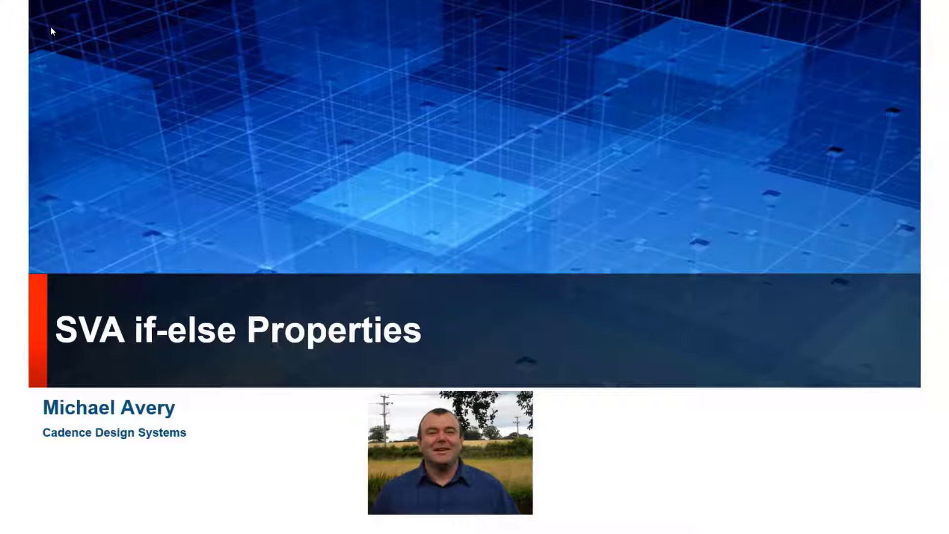
{"action": "mouse_move", "coordinate": [231, 115]}
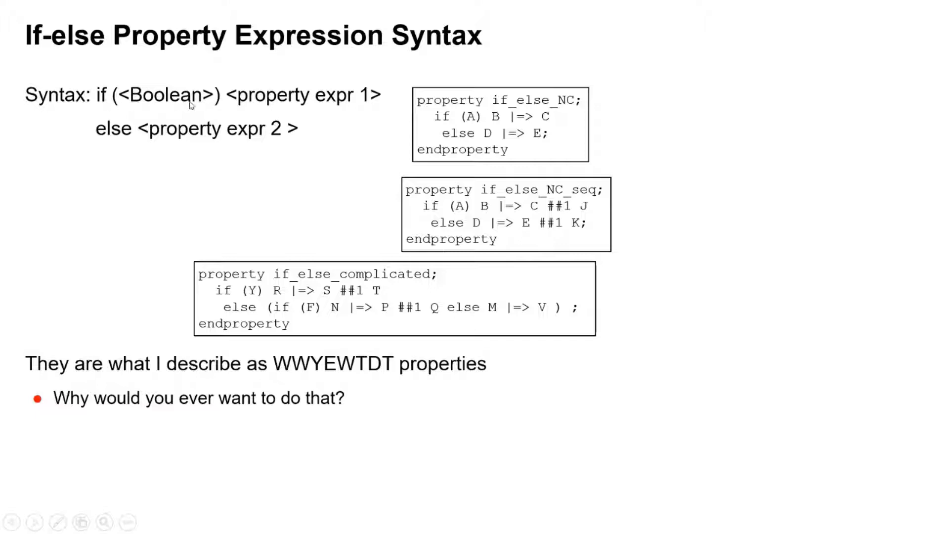
{"action": "mouse_move", "coordinate": [240, 101]}
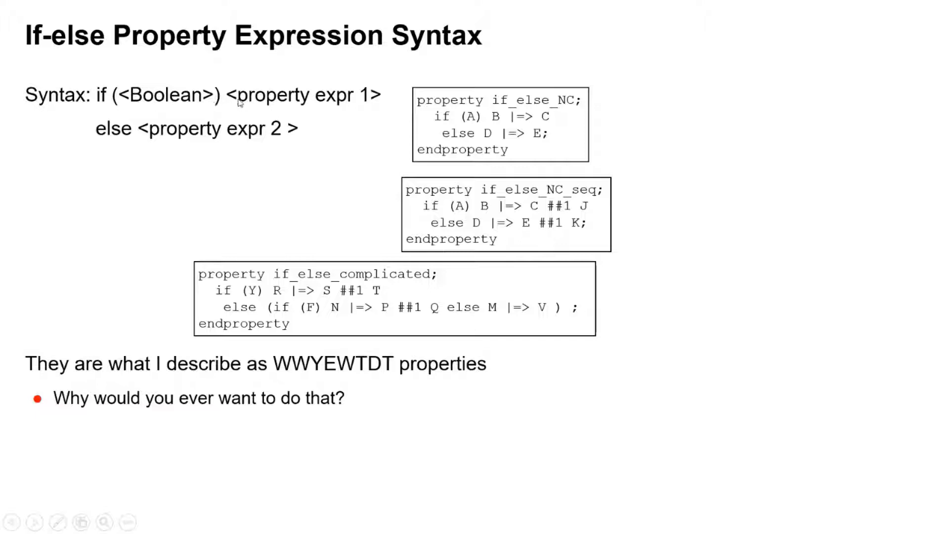
{"action": "mouse_move", "coordinate": [366, 105]}
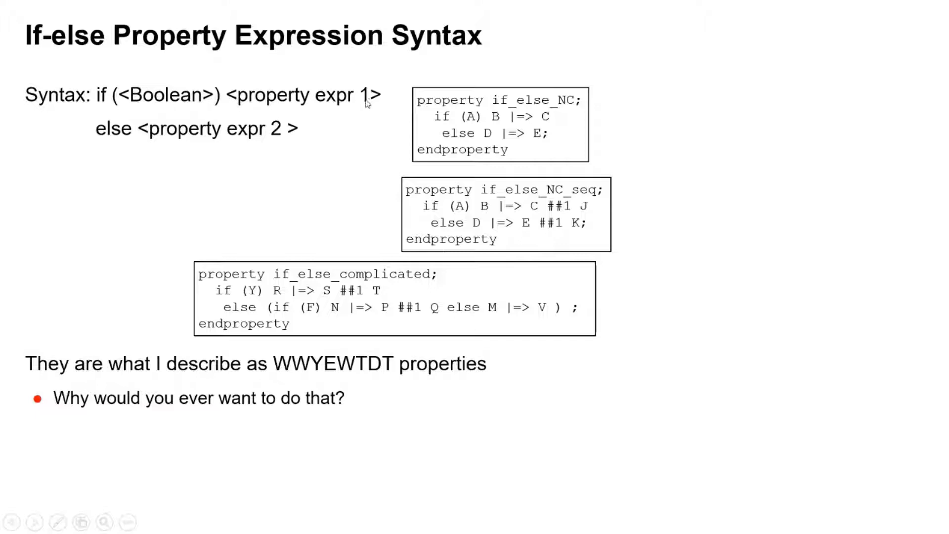
{"action": "mouse_move", "coordinate": [507, 131]}
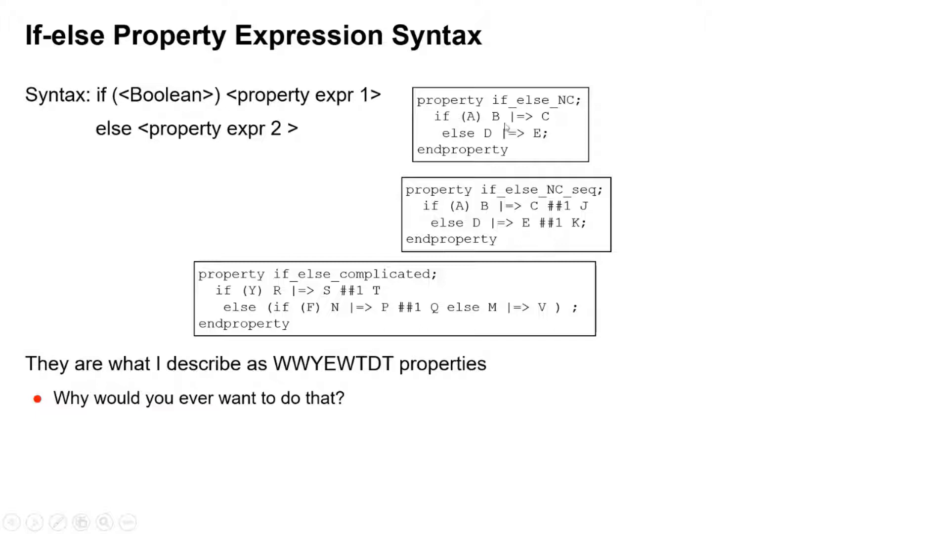
{"action": "left_click", "coordinate": [474, 118]}
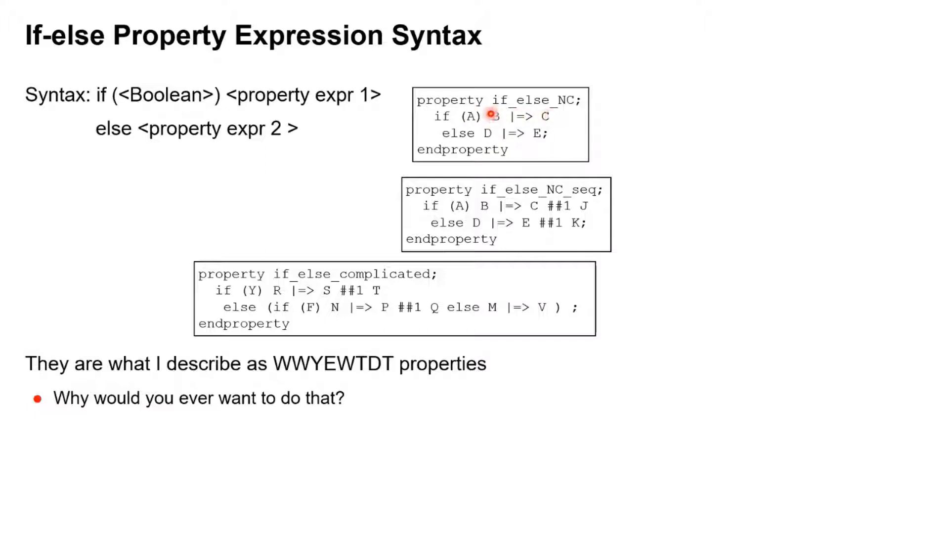
{"action": "mouse_move", "coordinate": [441, 132]}
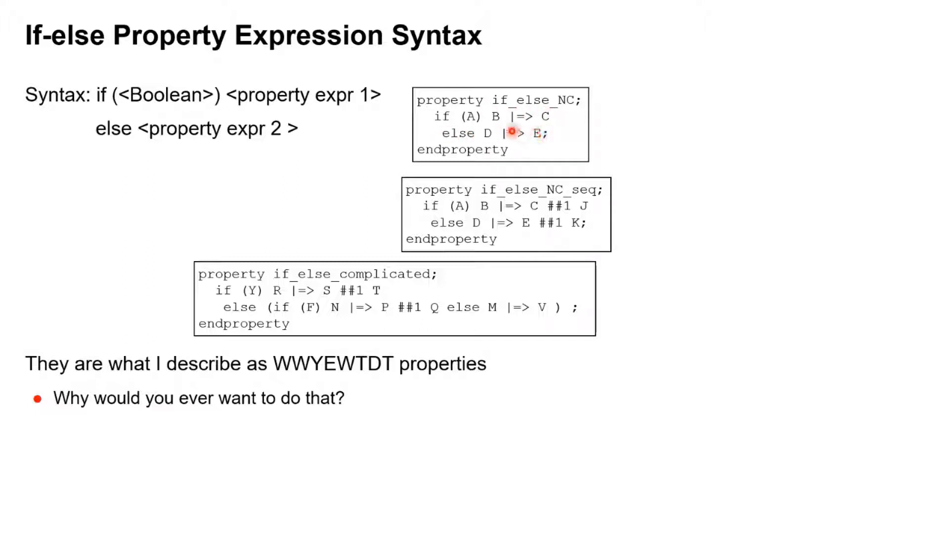
{"action": "mouse_move", "coordinate": [539, 116]}
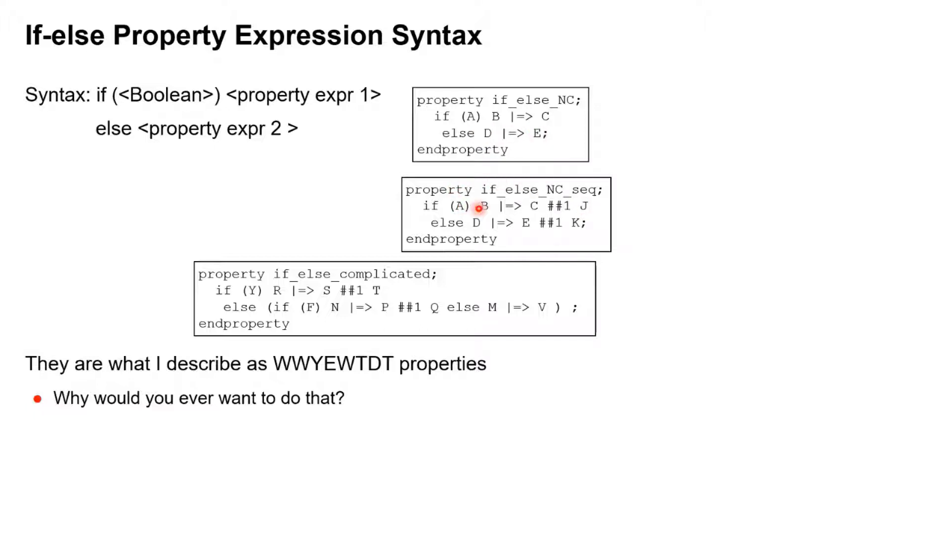
{"action": "mouse_move", "coordinate": [563, 208]}
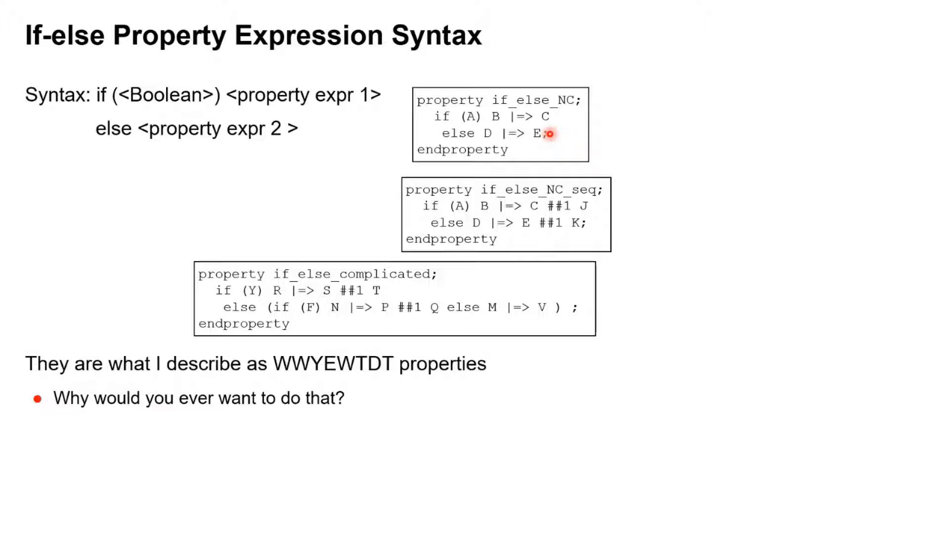
{"action": "mouse_move", "coordinate": [342, 291]}
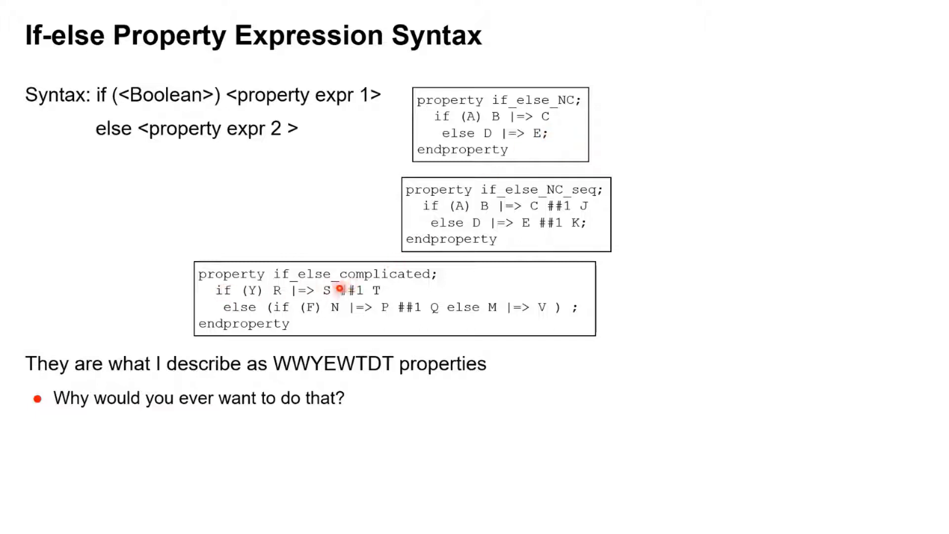
{"action": "mouse_move", "coordinate": [99, 310]}
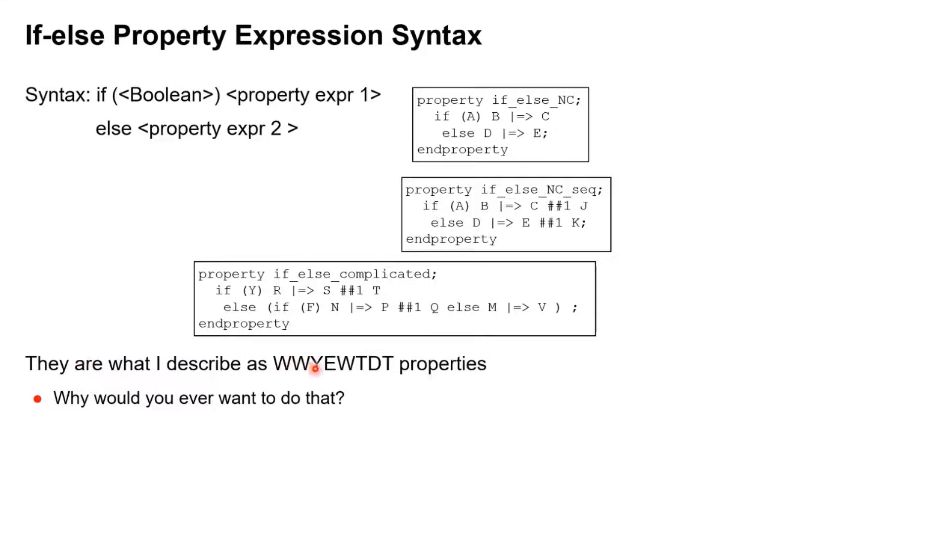
{"action": "mouse_move", "coordinate": [14, 321]}
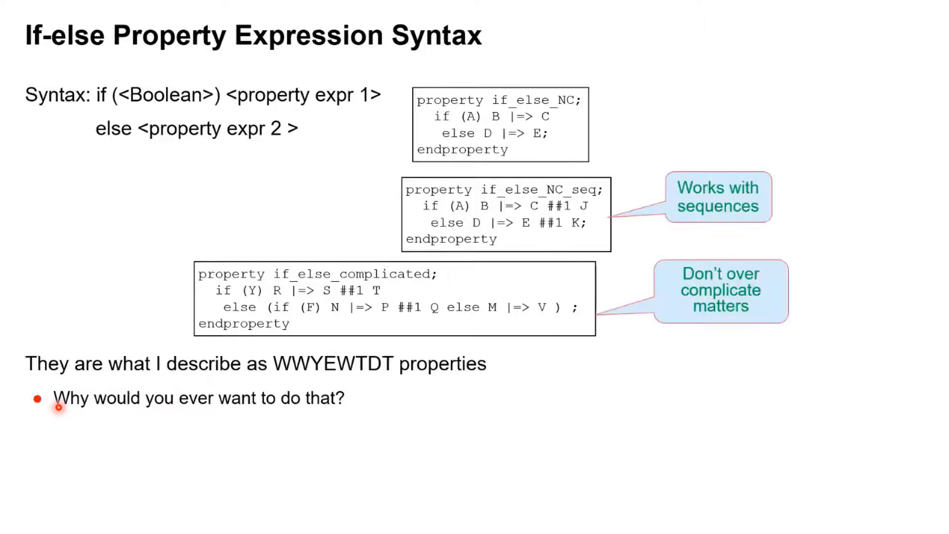
{"action": "mouse_move", "coordinate": [694, 284]}
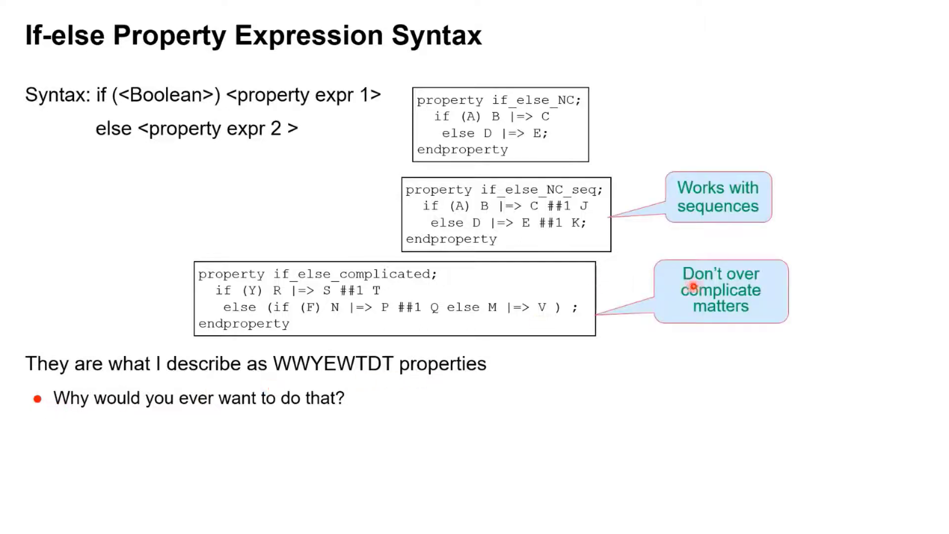
{"action": "mouse_move", "coordinate": [692, 298]}
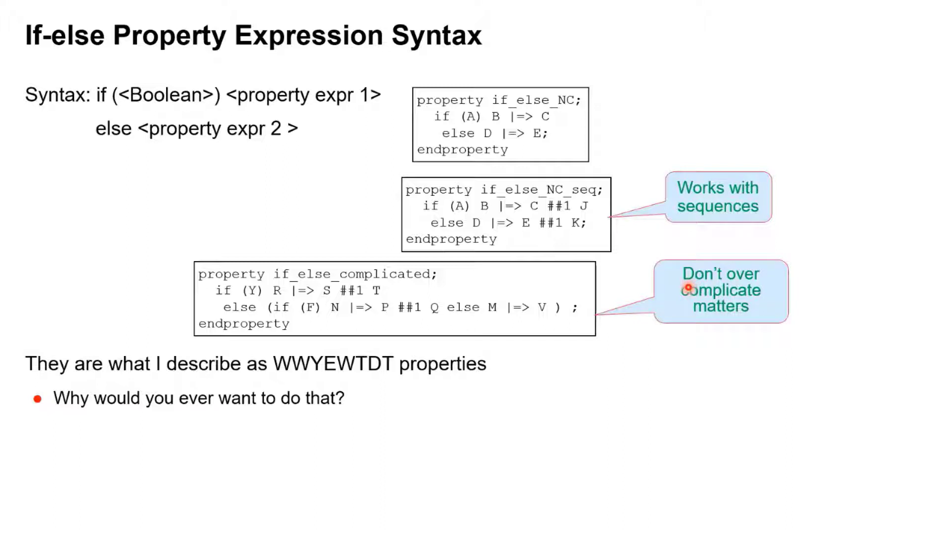
{"action": "mouse_move", "coordinate": [584, 291]}
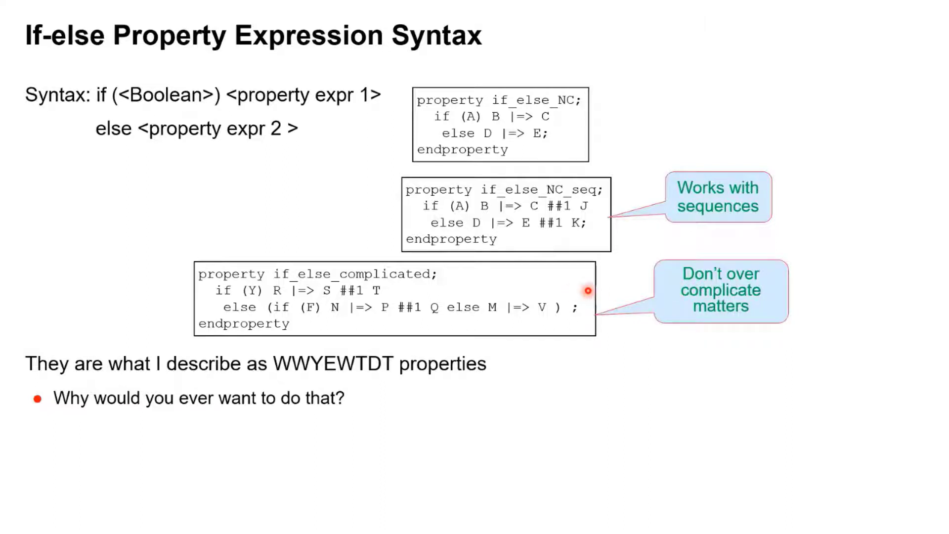
{"action": "mouse_move", "coordinate": [642, 296]}
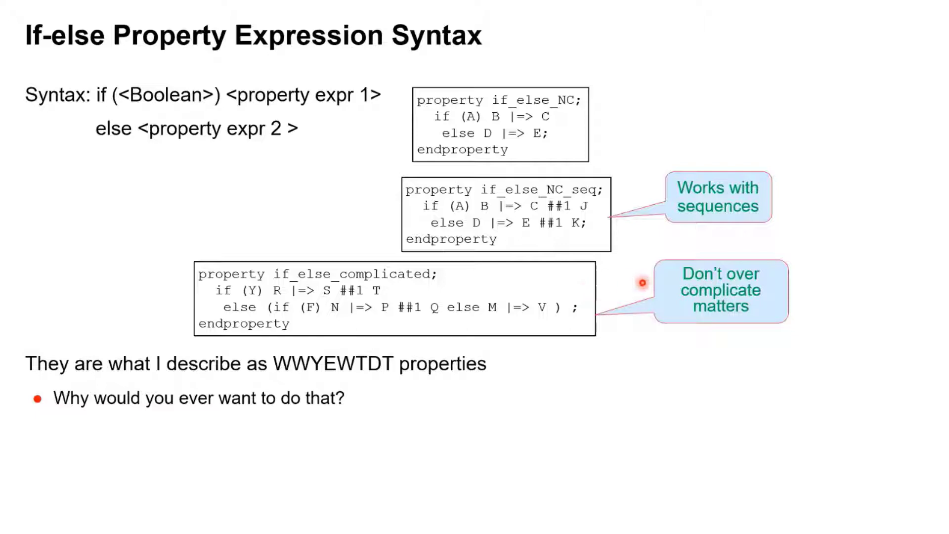
{"action": "mouse_move", "coordinate": [571, 307]}
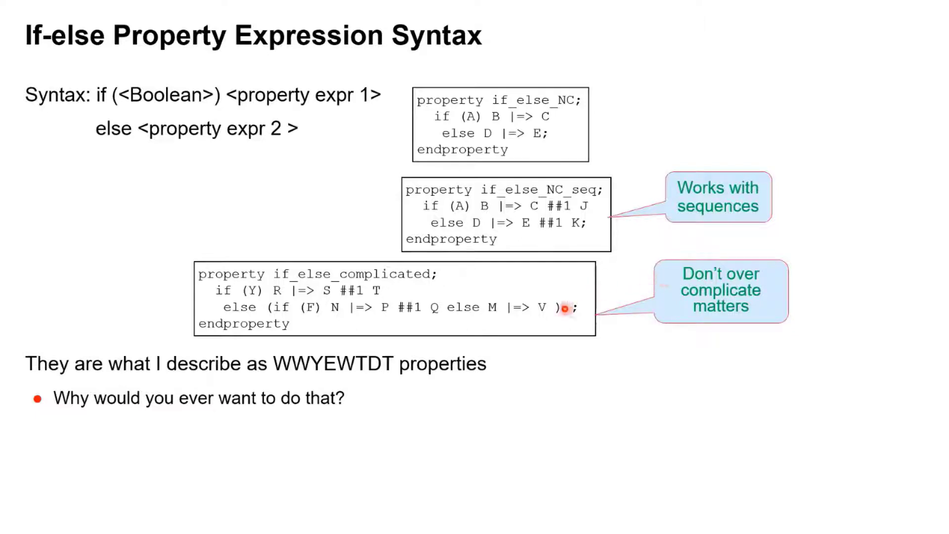
{"action": "key", "text": "Right"}
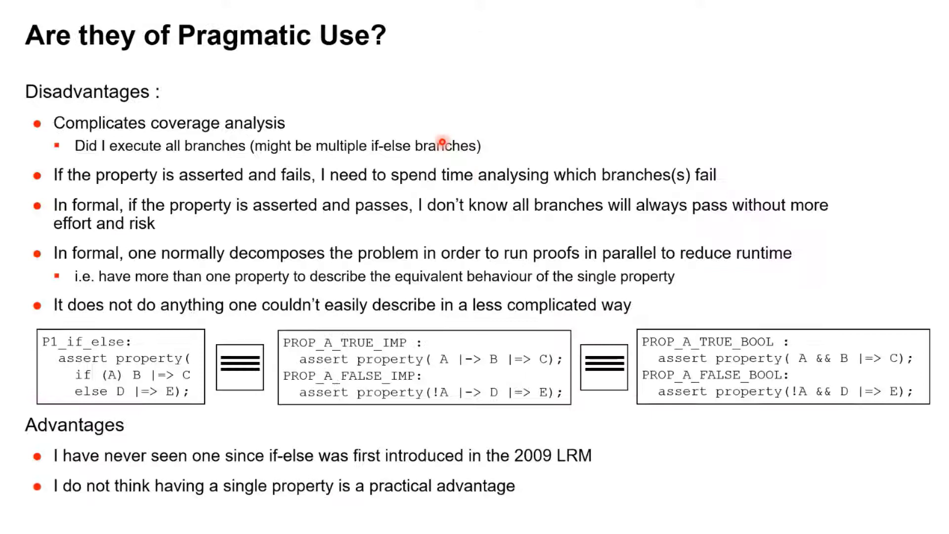
{"action": "mouse_move", "coordinate": [94, 127]}
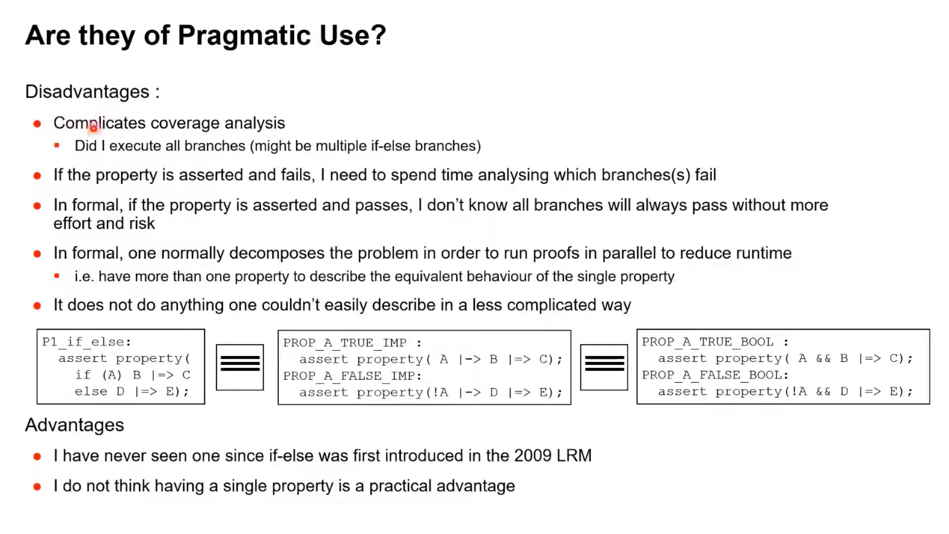
{"action": "mouse_move", "coordinate": [186, 141]}
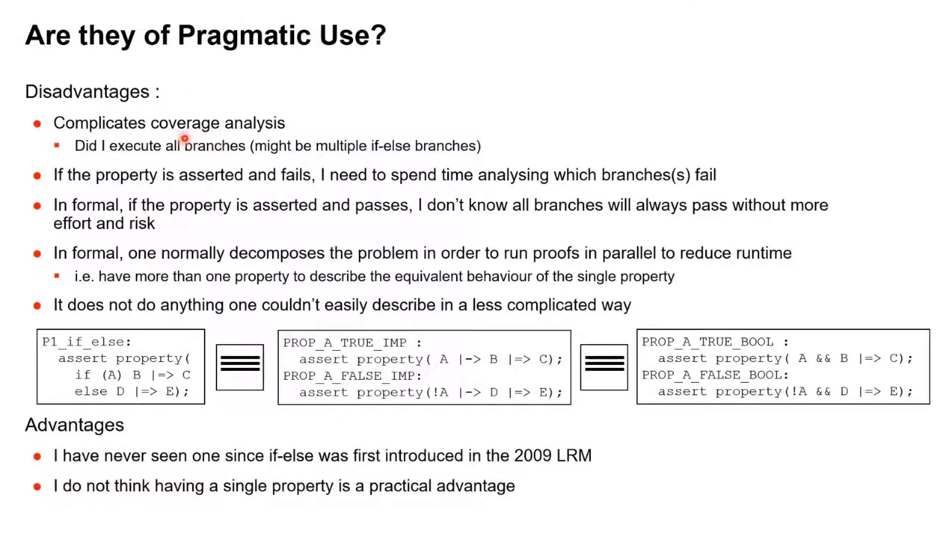
{"action": "mouse_move", "coordinate": [490, 160]}
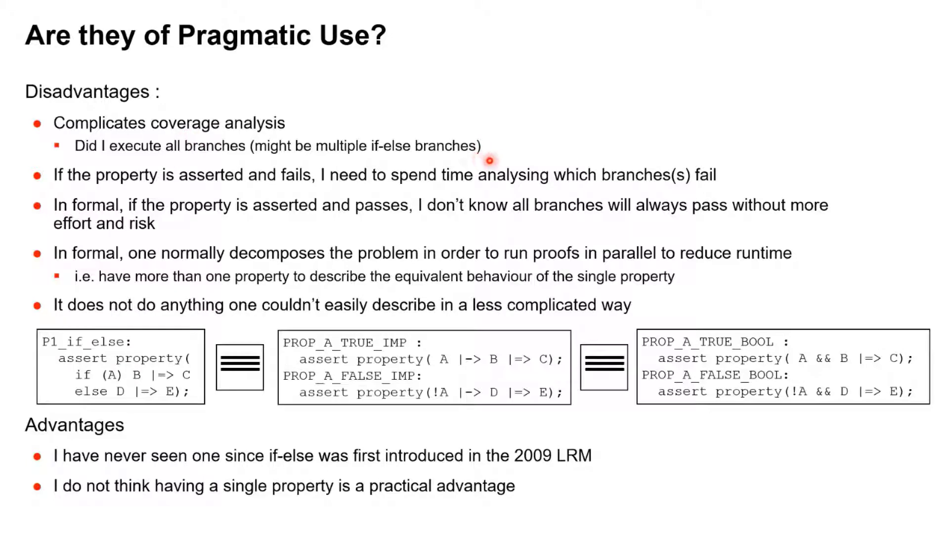
{"action": "mouse_move", "coordinate": [251, 189]}
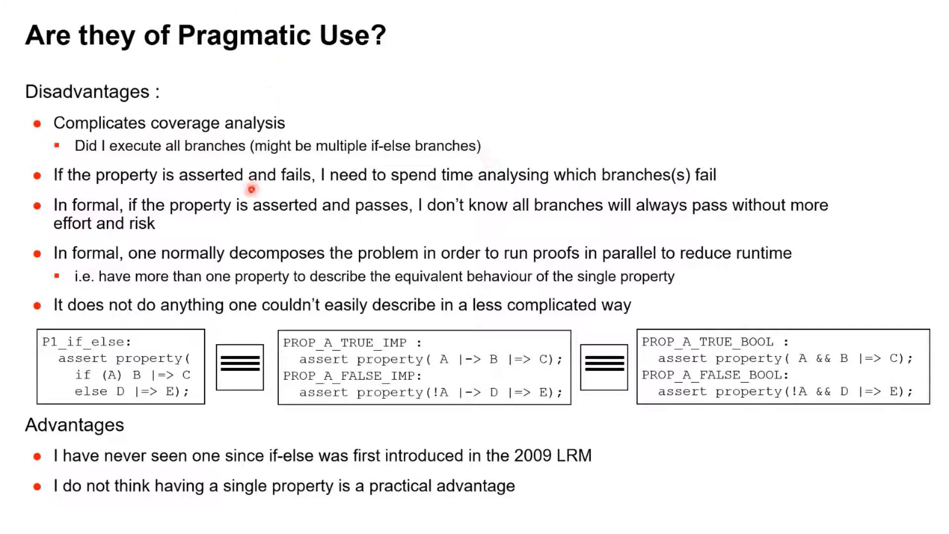
{"action": "mouse_move", "coordinate": [259, 184]}
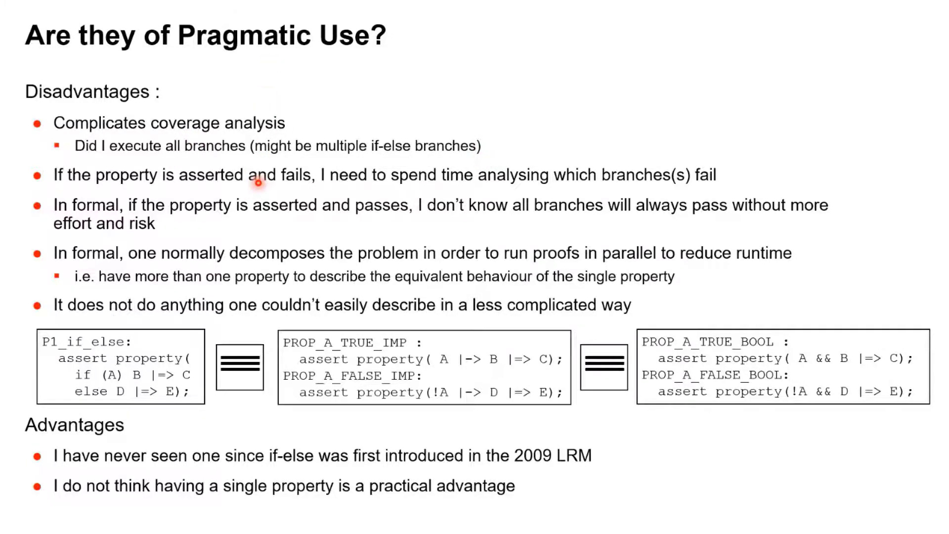
{"action": "mouse_move", "coordinate": [544, 182]}
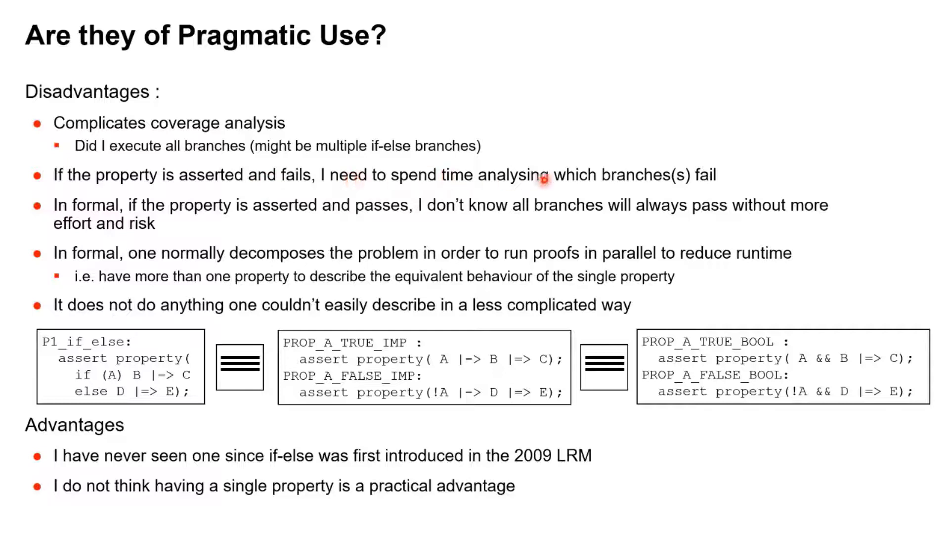
{"action": "mouse_move", "coordinate": [539, 184]}
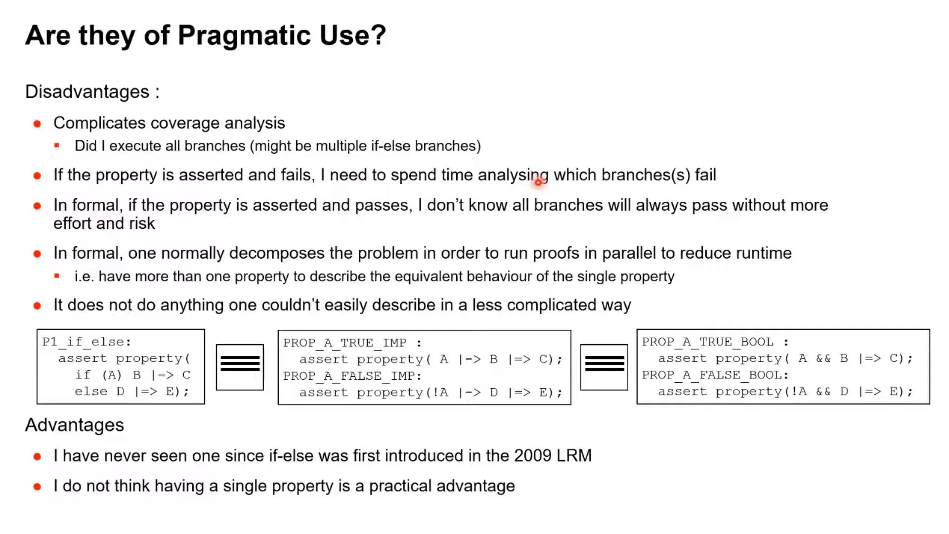
{"action": "mouse_move", "coordinate": [156, 181]}
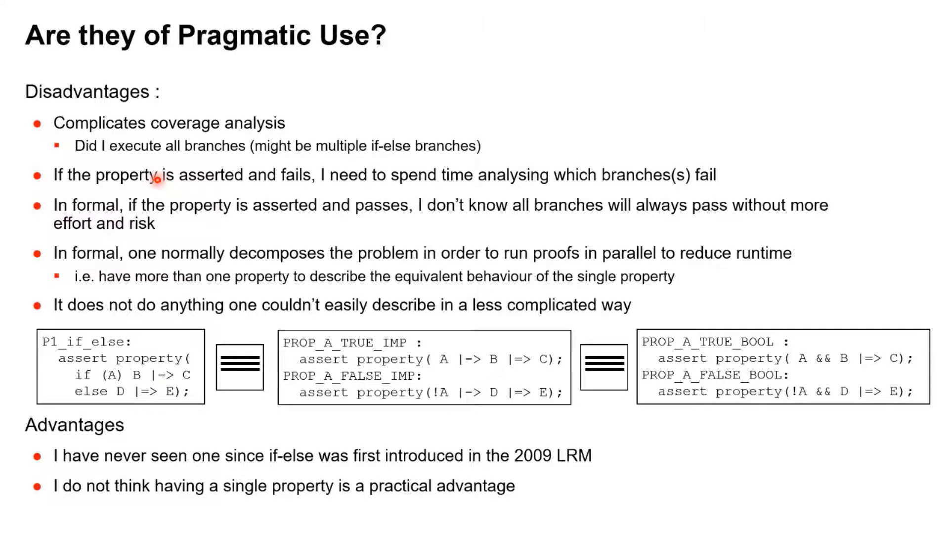
{"action": "mouse_move", "coordinate": [230, 206]}
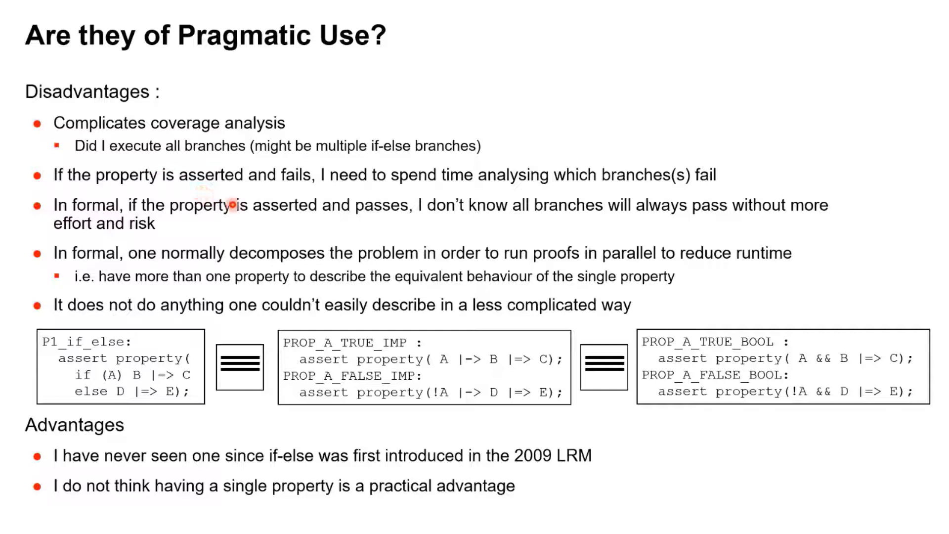
{"action": "mouse_move", "coordinate": [446, 210]}
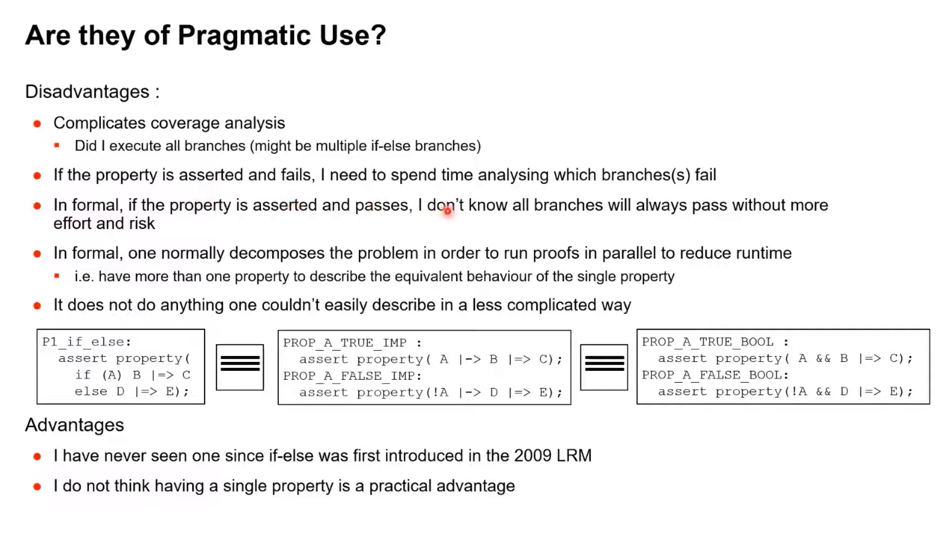
{"action": "mouse_move", "coordinate": [429, 217]}
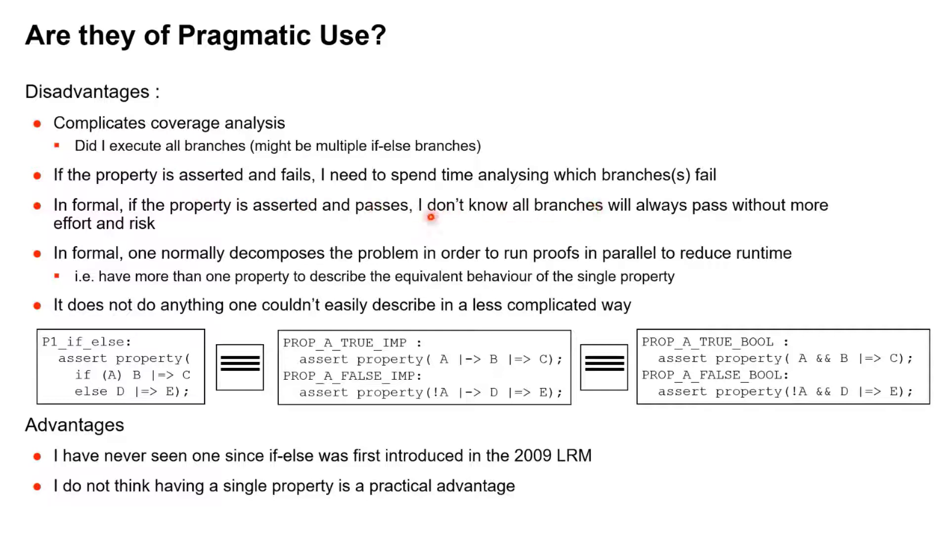
{"action": "mouse_move", "coordinate": [435, 206]}
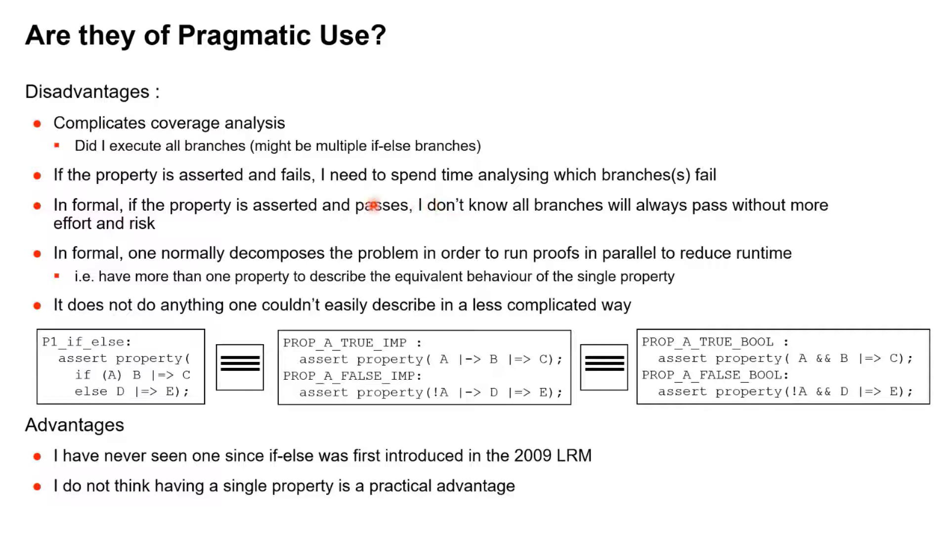
{"action": "mouse_move", "coordinate": [150, 282]}
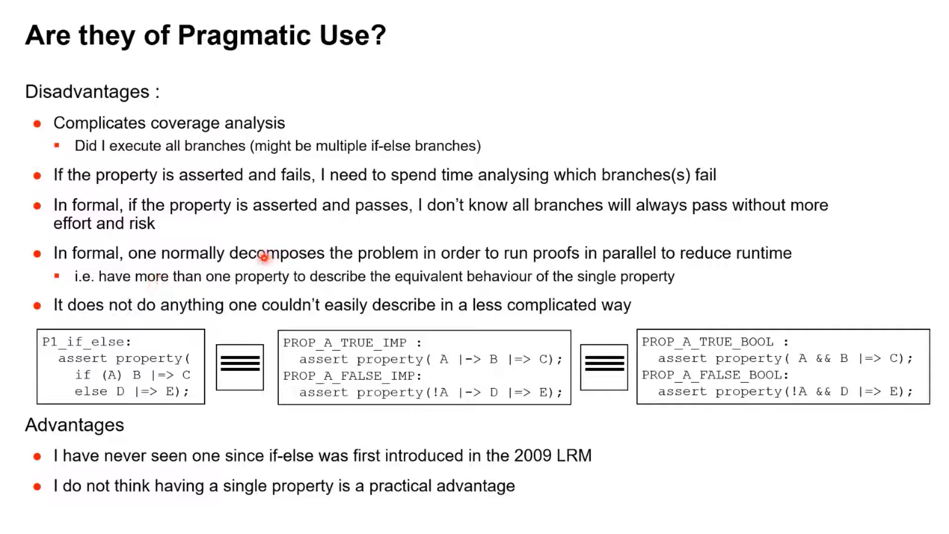
{"action": "mouse_move", "coordinate": [555, 266]}
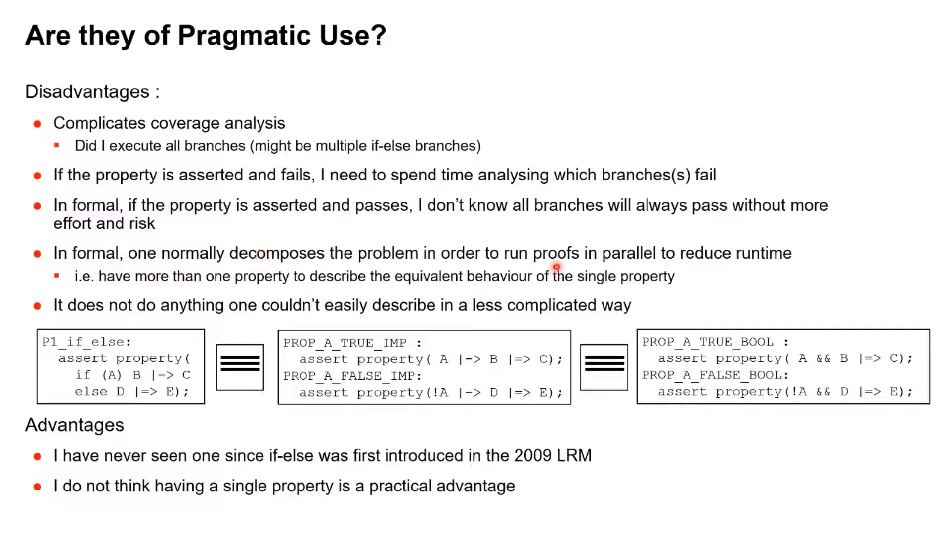
{"action": "mouse_move", "coordinate": [160, 277]}
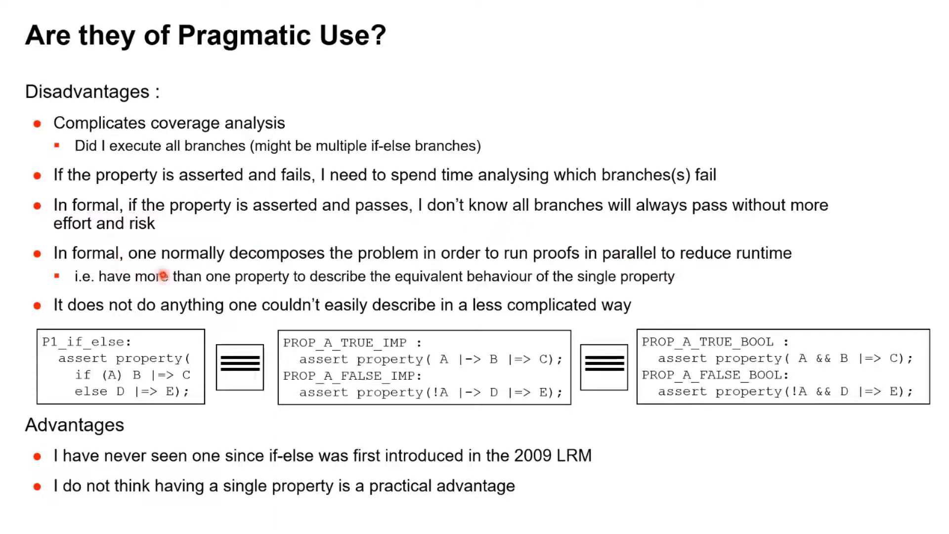
{"action": "mouse_move", "coordinate": [590, 279]}
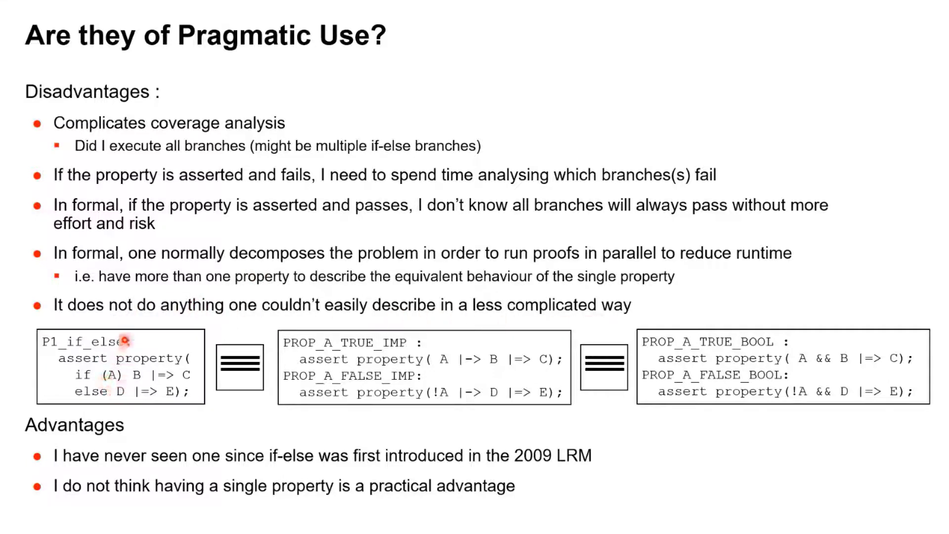
{"action": "mouse_move", "coordinate": [337, 343]}
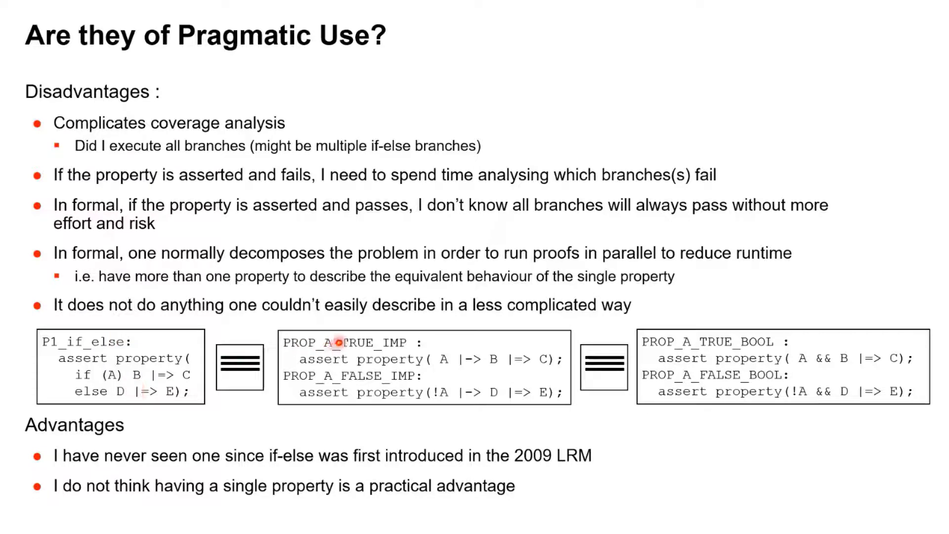
{"action": "mouse_move", "coordinate": [494, 362]}
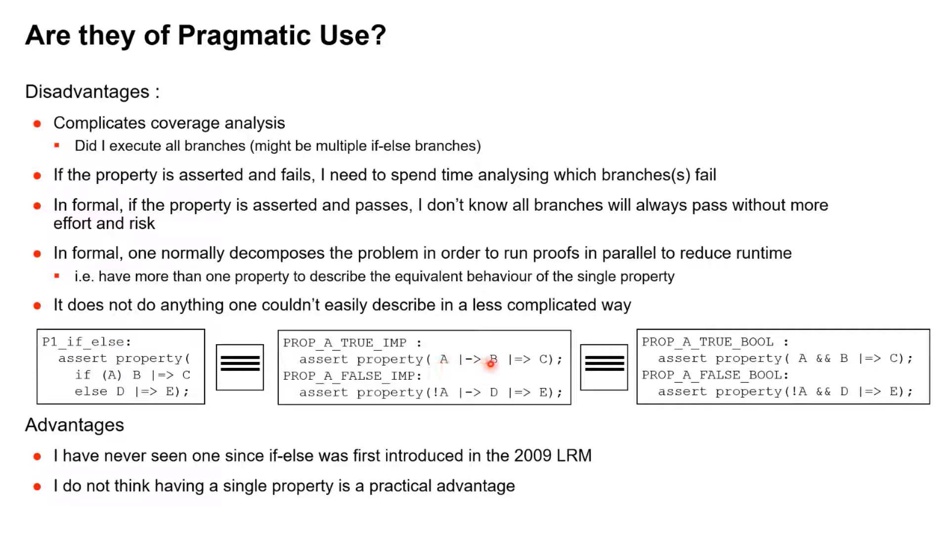
{"action": "mouse_move", "coordinate": [741, 362]}
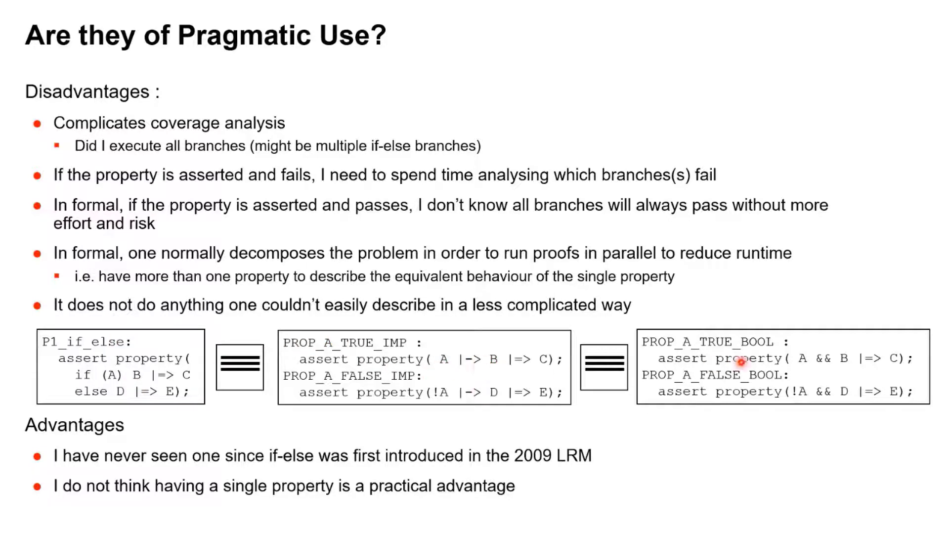
{"action": "mouse_move", "coordinate": [801, 366]}
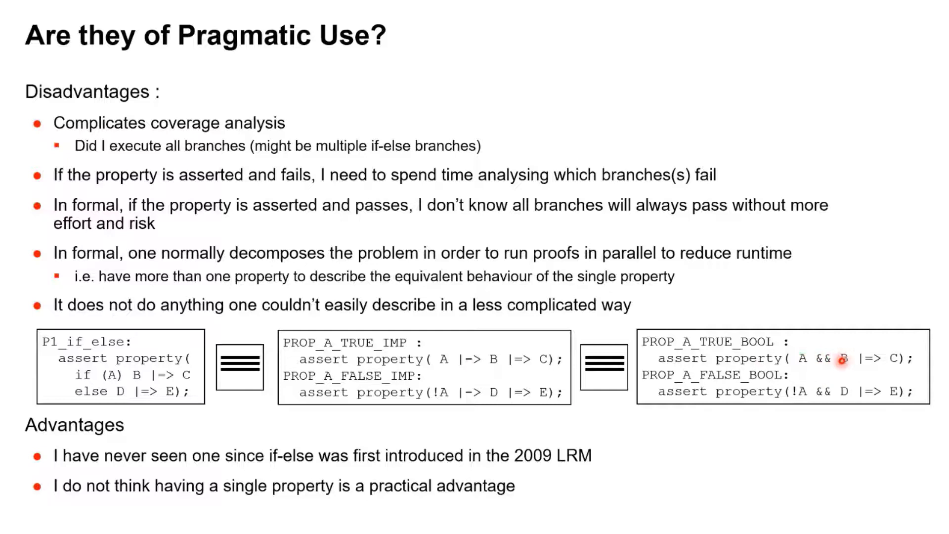
{"action": "mouse_move", "coordinate": [156, 355]}
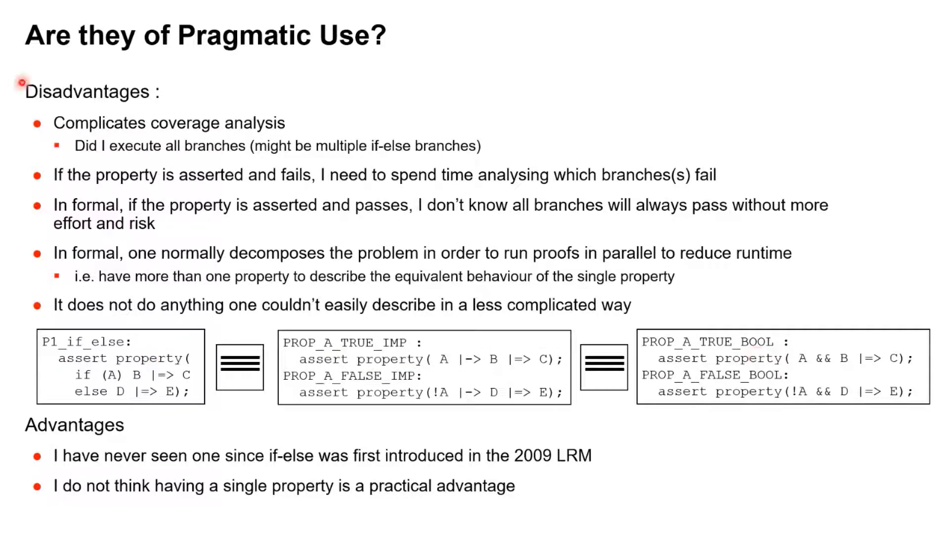
{"action": "mouse_move", "coordinate": [89, 447]}
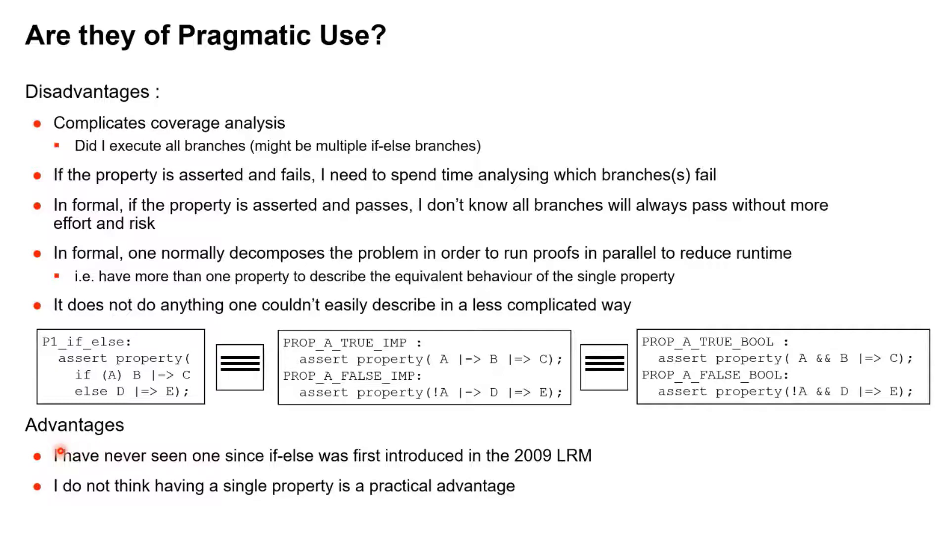
{"action": "mouse_move", "coordinate": [281, 459]}
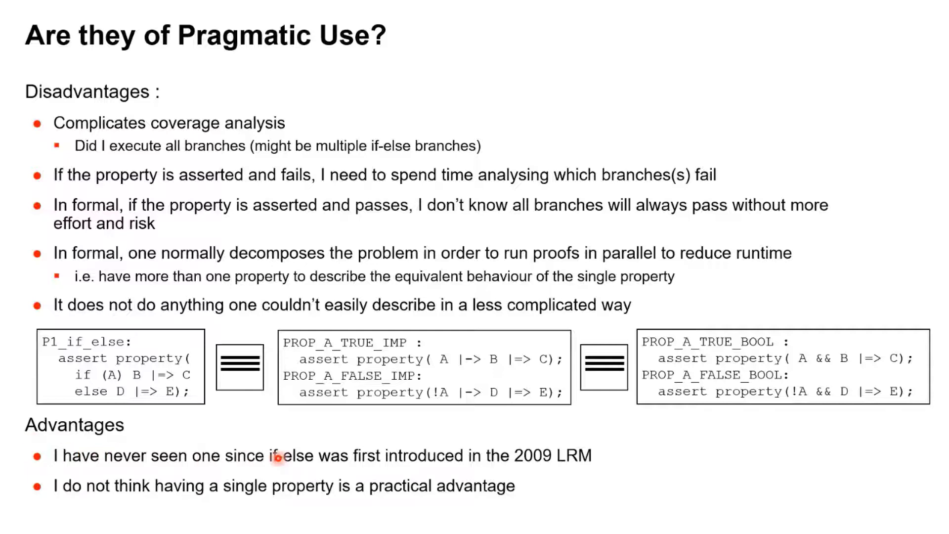
{"action": "mouse_move", "coordinate": [318, 451]}
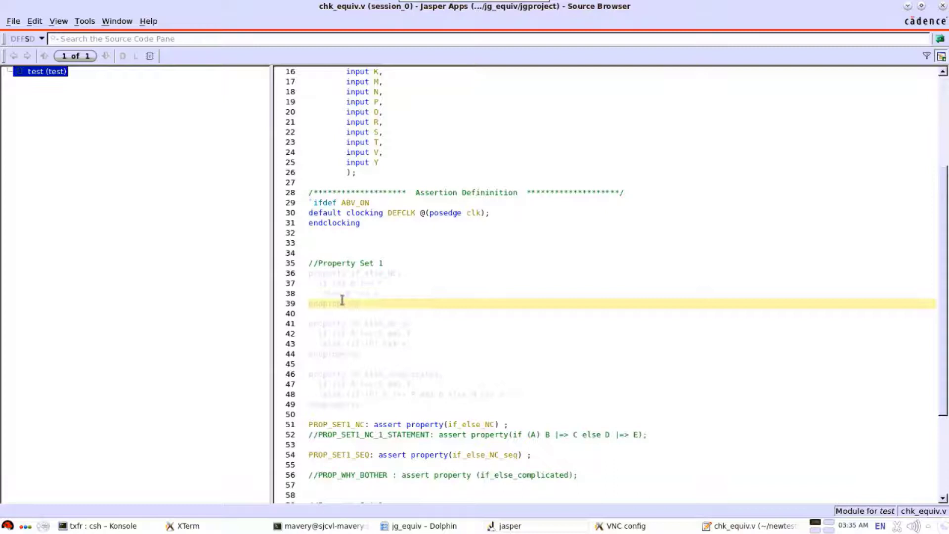
Highlight lines 36–39 of chk_equiv.v defining the if_else_NC property.
{"action": "left_click_drag", "start_coordinate": [308, 273], "coordinate": [360, 304]}
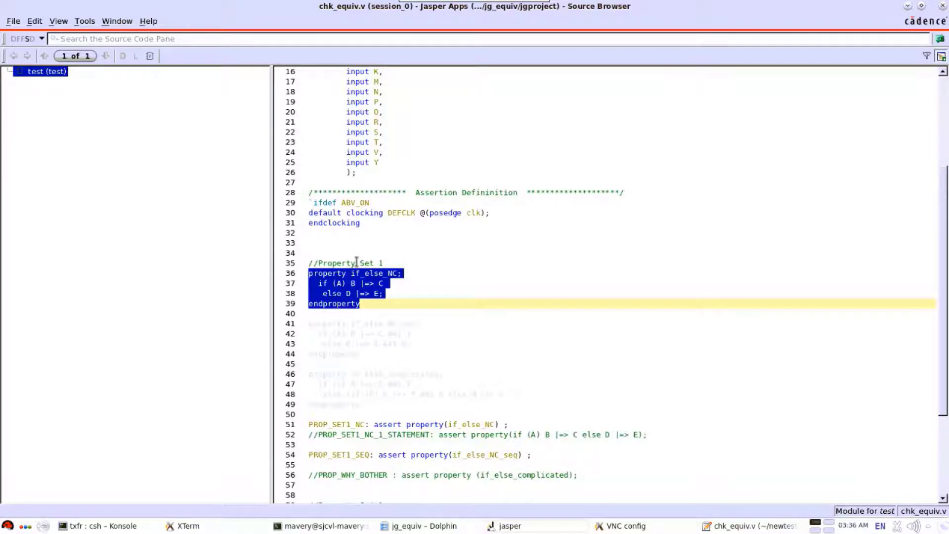
{"action": "mouse_move", "coordinate": [524, 527]}
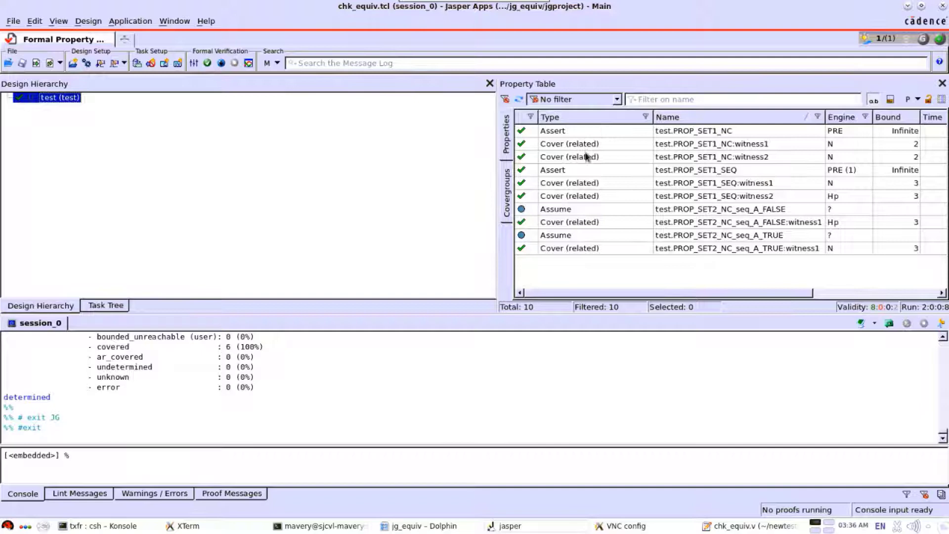
{"action": "mouse_move", "coordinate": [734, 148]}
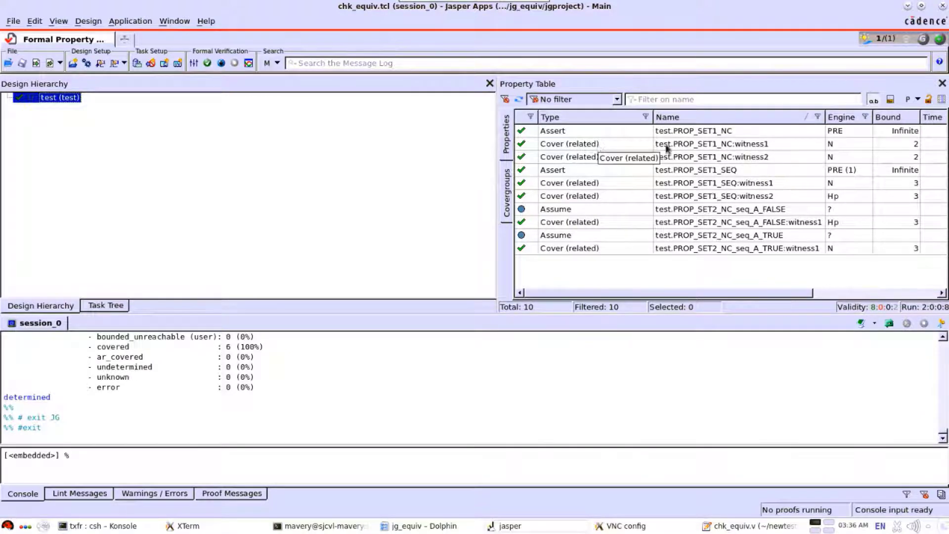
Select the PROP_SET1_NC assertion and bring up its witness1 cover waveform.
{"action": "left_click", "coordinate": [564, 131]}
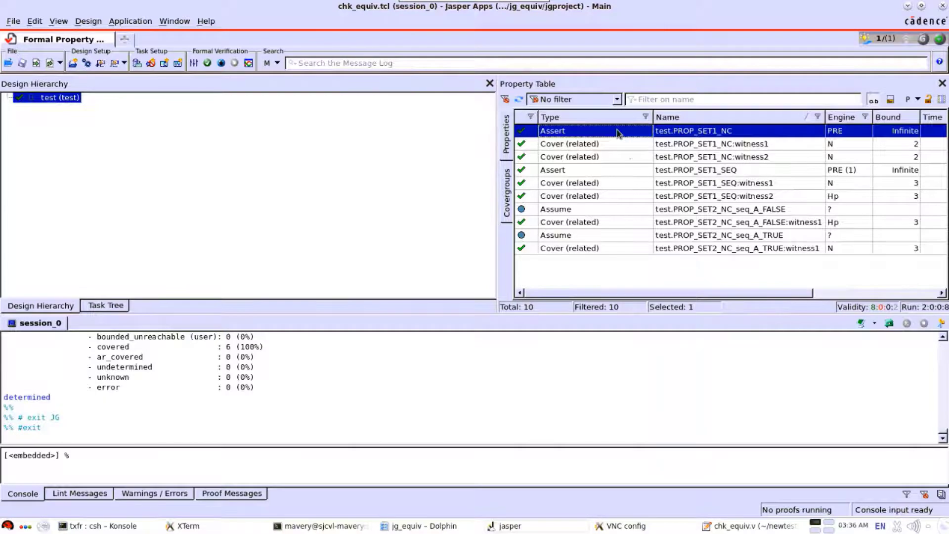
{"action": "mouse_move", "coordinate": [613, 167]}
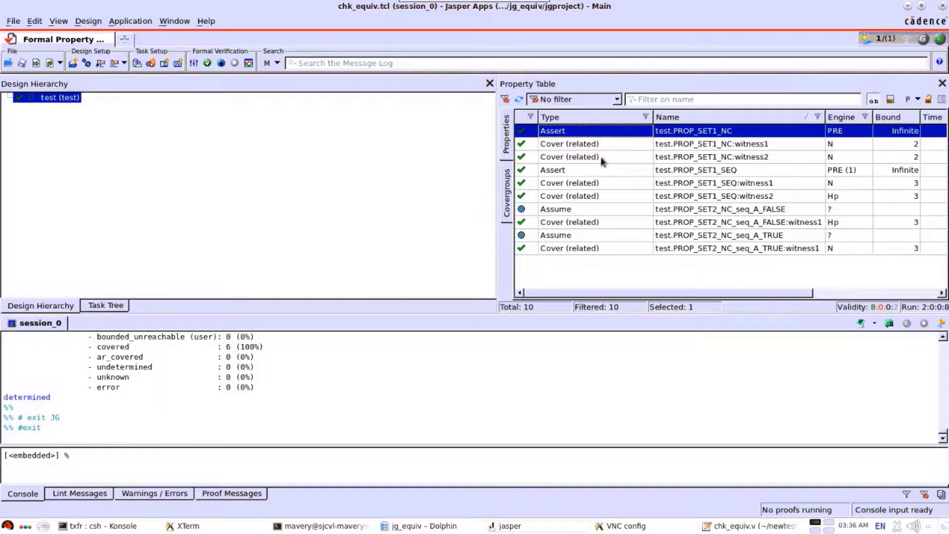
{"action": "mouse_move", "coordinate": [635, 157]}
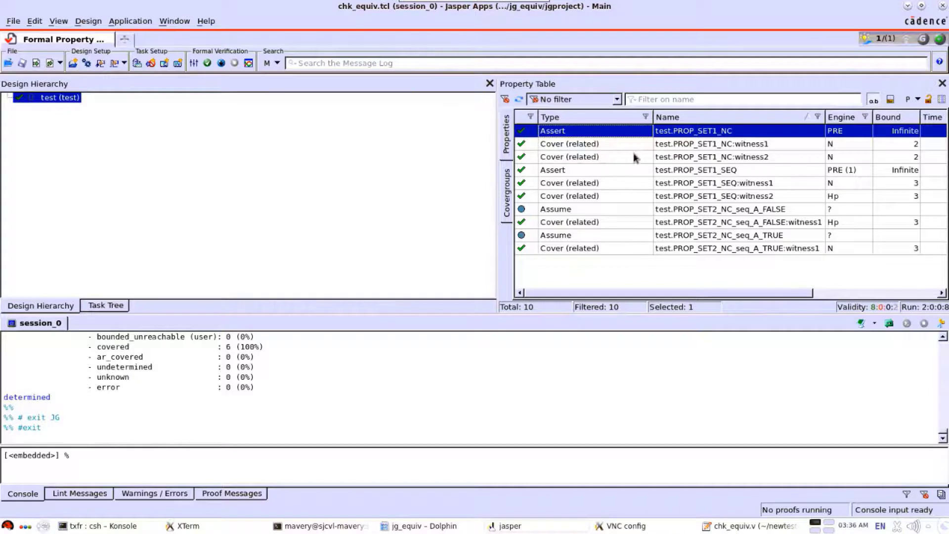
{"action": "left_click", "coordinate": [710, 143]}
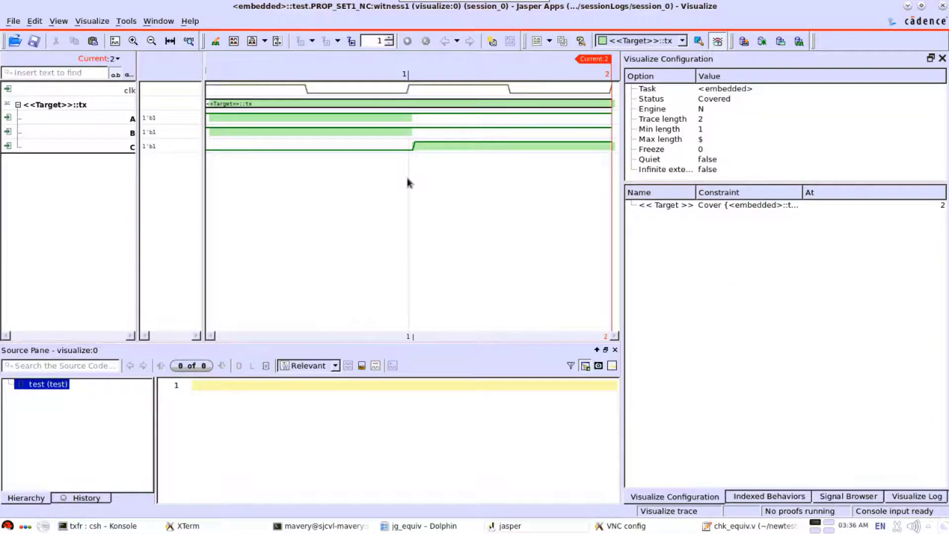
{"action": "mouse_move", "coordinate": [294, 100]}
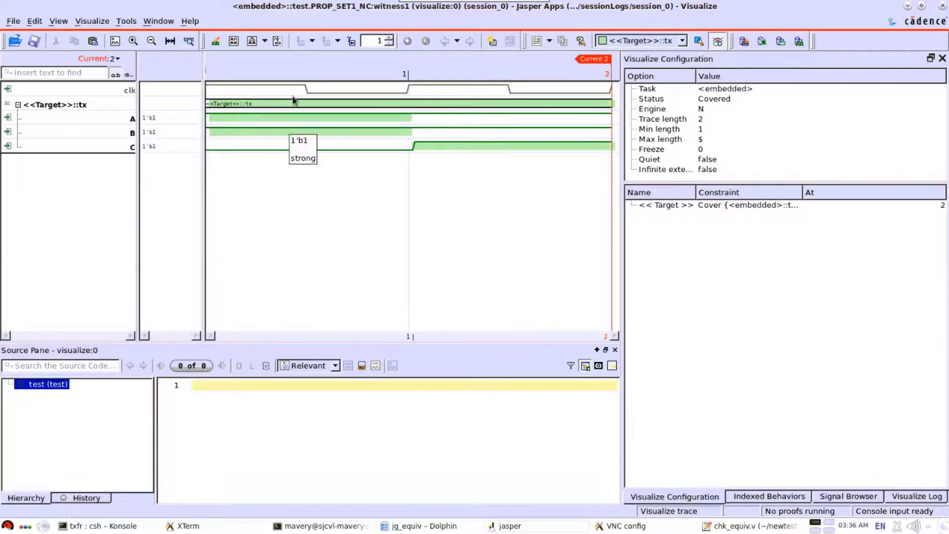
{"action": "mouse_move", "coordinate": [249, 41]}
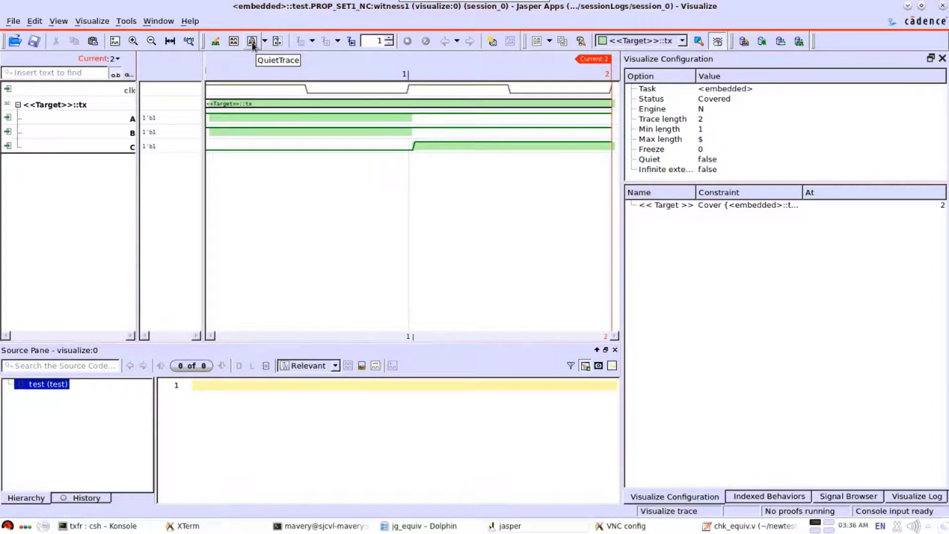
Make the witness1 trace quiet, then force B low over cycles 1–2 and regenerate to four cycles.
{"action": "left_click", "coordinate": [248, 41]}
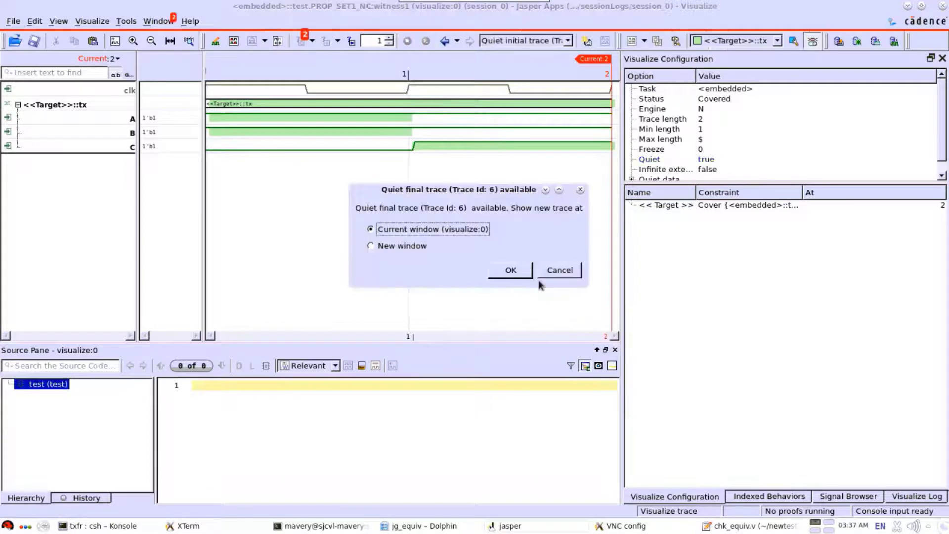
{"action": "left_click", "coordinate": [510, 269]}
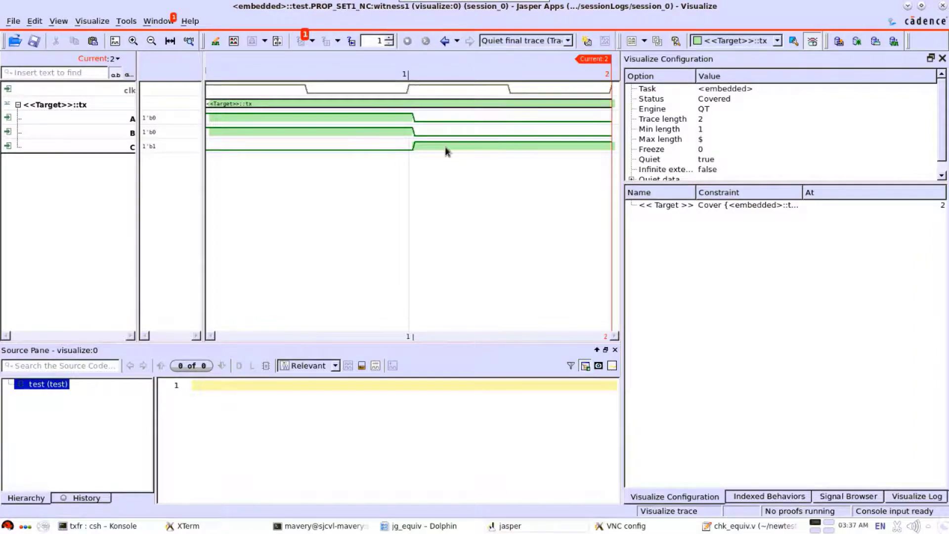
{"action": "mouse_move", "coordinate": [393, 137]}
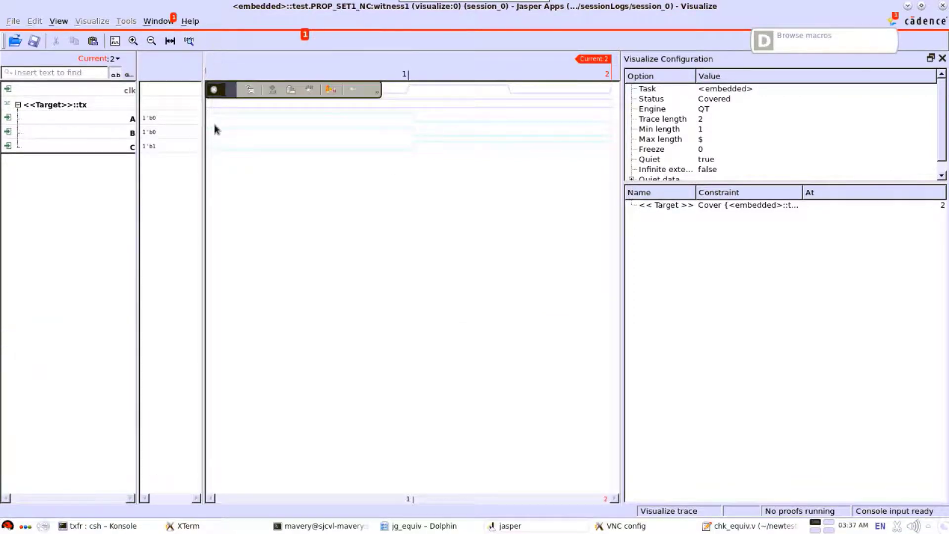
{"action": "left_click", "coordinate": [131, 132]}
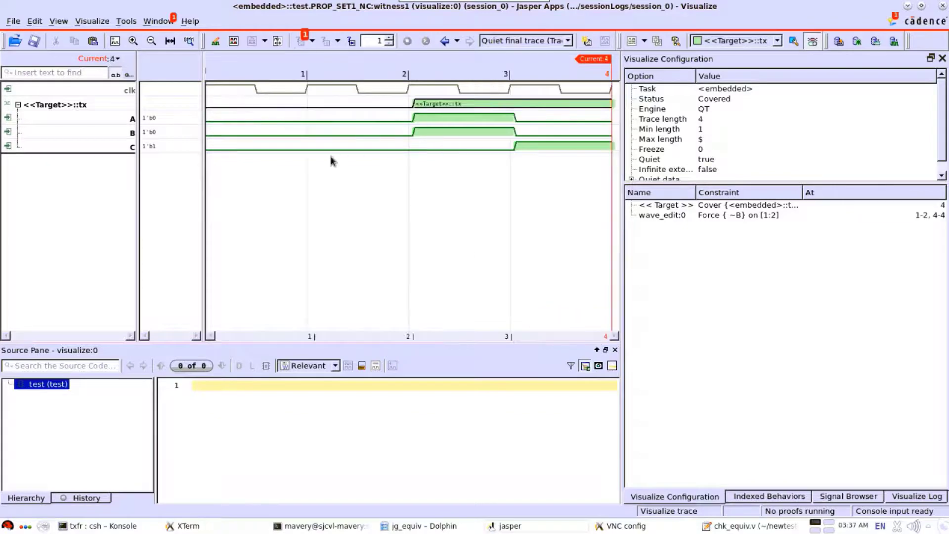
{"action": "mouse_move", "coordinate": [286, 127]}
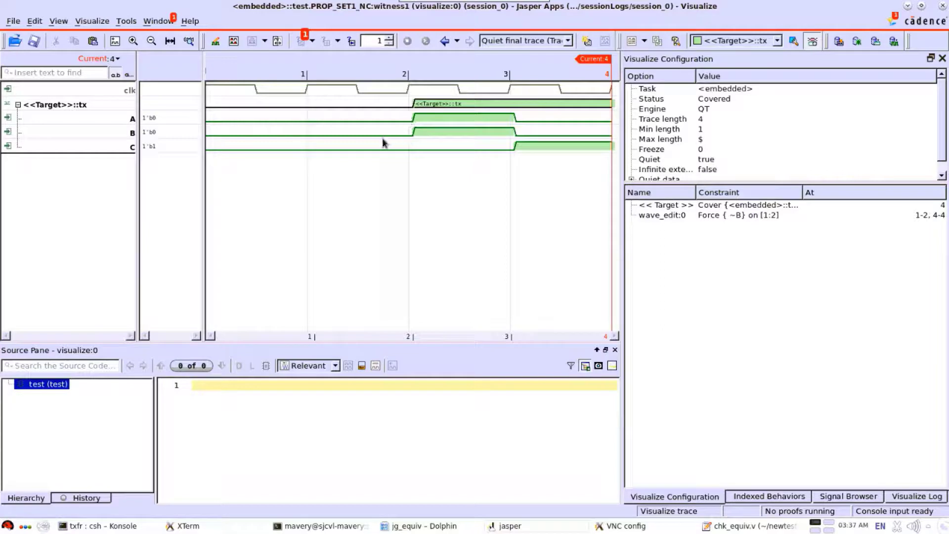
{"action": "mouse_move", "coordinate": [552, 153]}
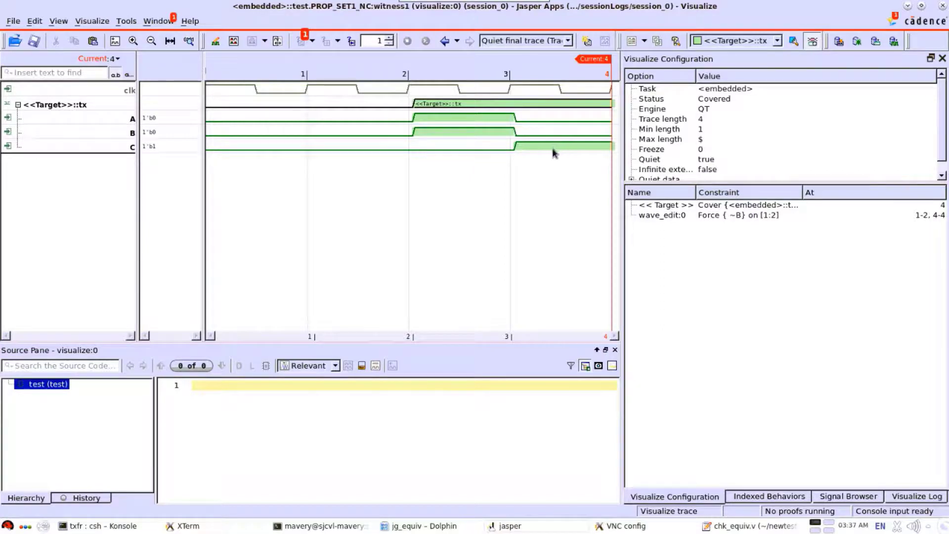
{"action": "mouse_move", "coordinate": [488, 81]}
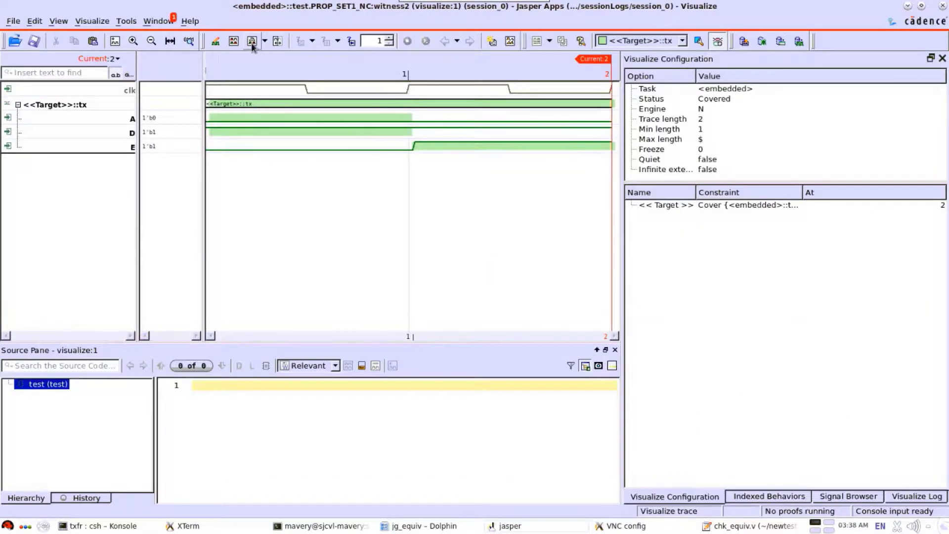
{"action": "mouse_move", "coordinate": [250, 42]}
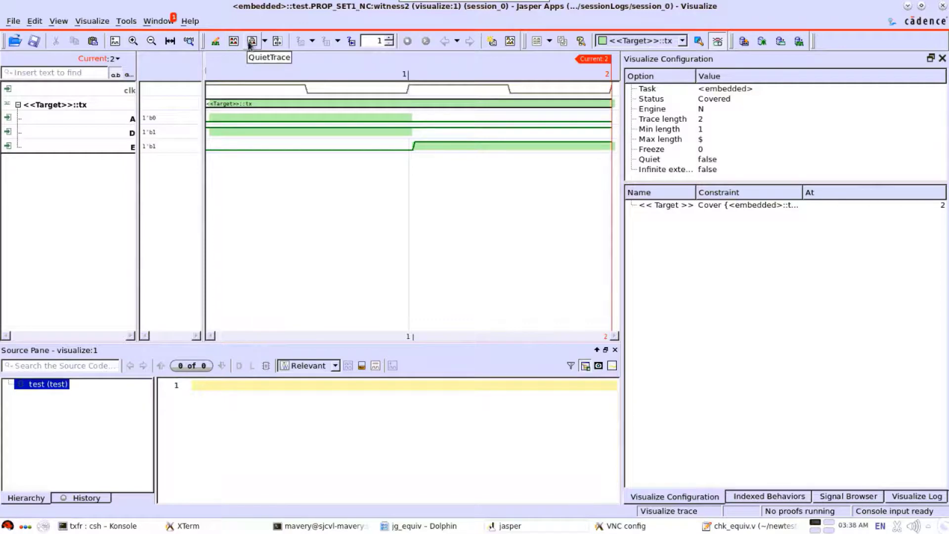
Quiet the witness2 trace, then regenerate it with A forced high over cycles 1–2.
{"action": "left_click", "coordinate": [248, 41]}
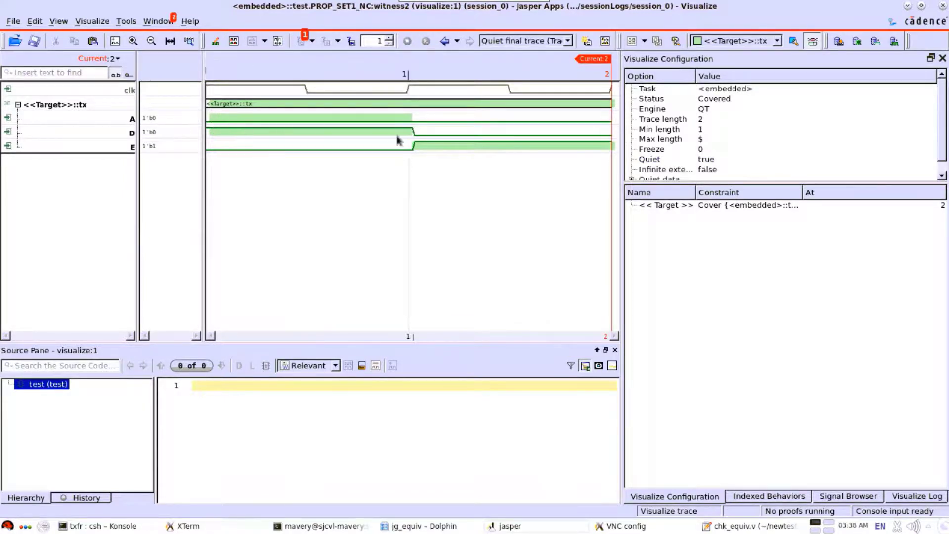
{"action": "mouse_move", "coordinate": [907, 6]}
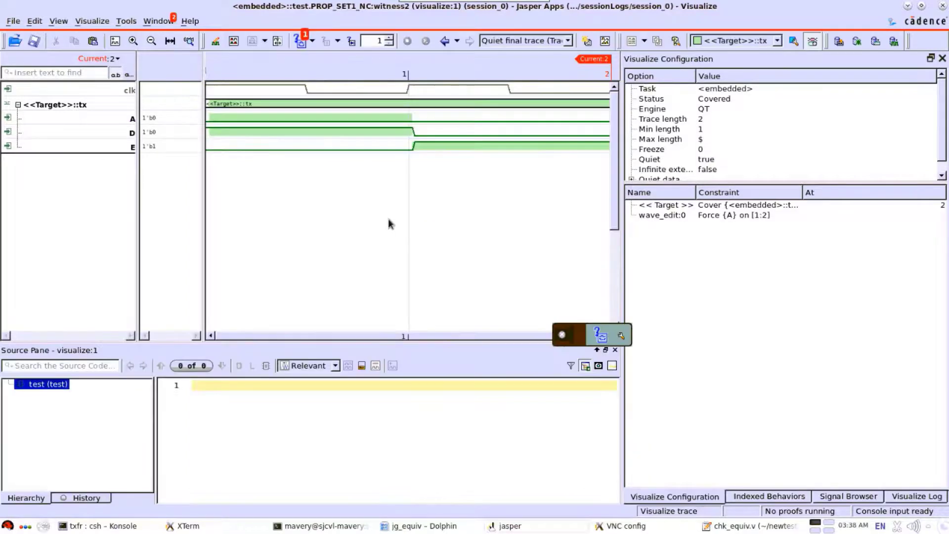
{"action": "left_click", "coordinate": [407, 41]}
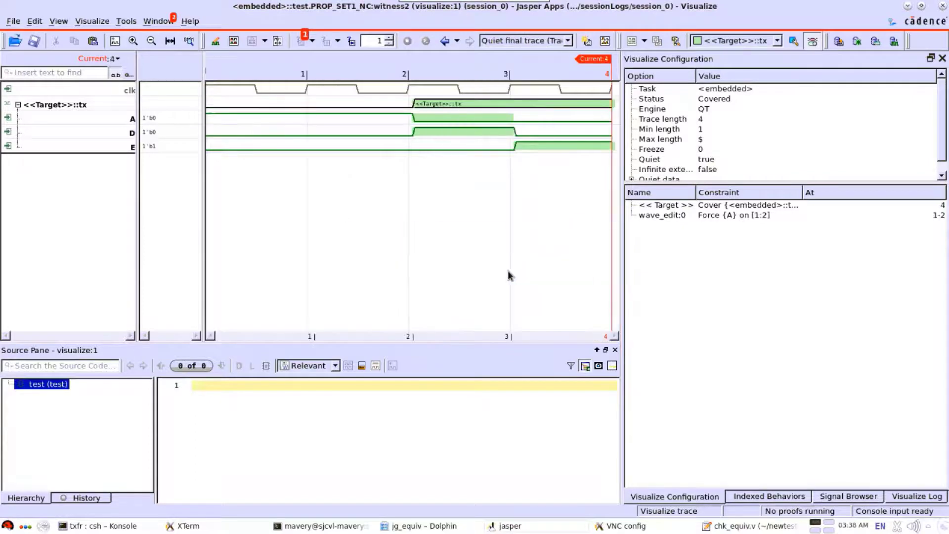
{"action": "mouse_move", "coordinate": [492, 133]}
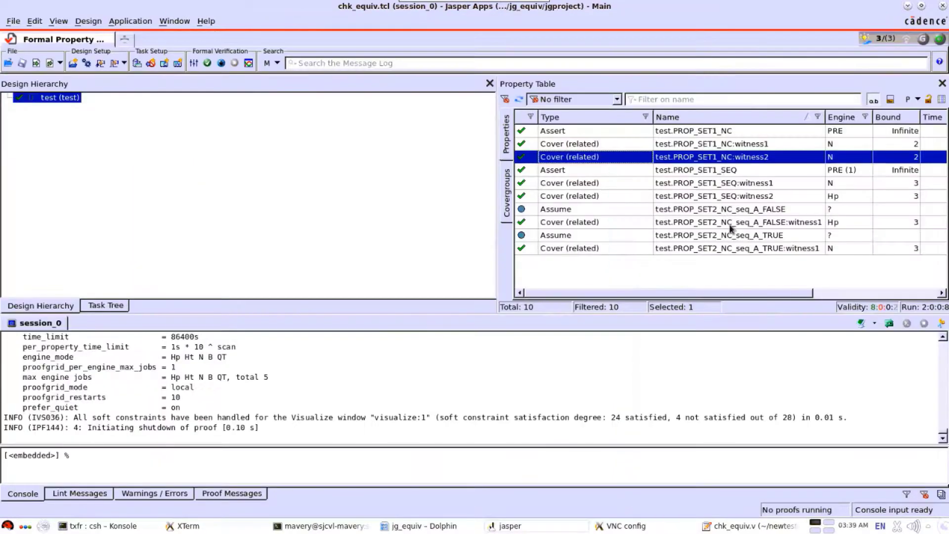
Select test.PROP_SET1_SEQ in the property table and bring up its witness1 cover trace.
{"action": "left_click", "coordinate": [577, 170]}
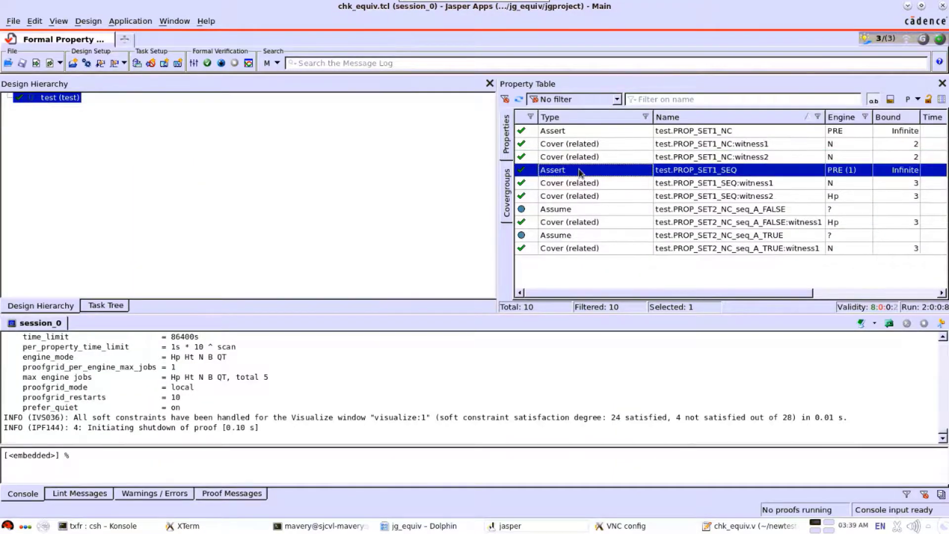
{"action": "double_click", "coordinate": [696, 170]}
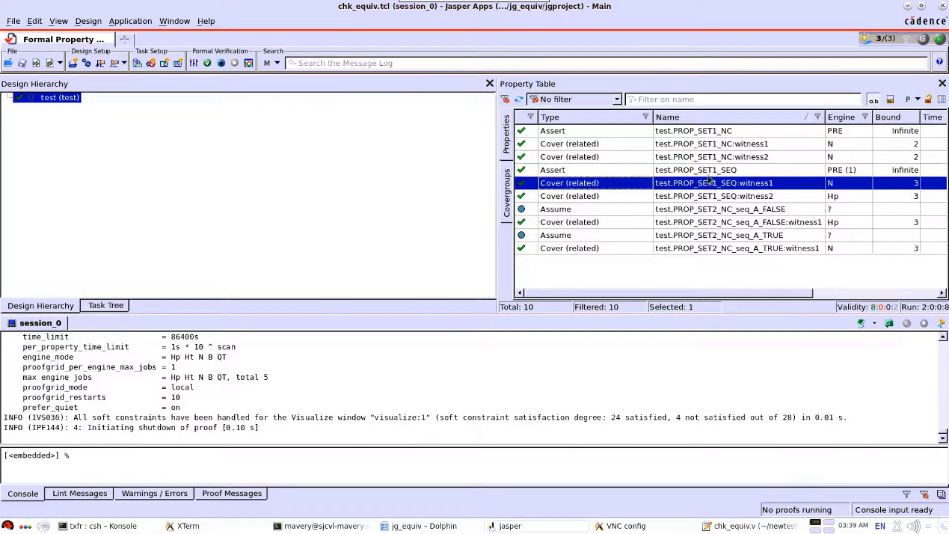
{"action": "mouse_move", "coordinate": [741, 186]}
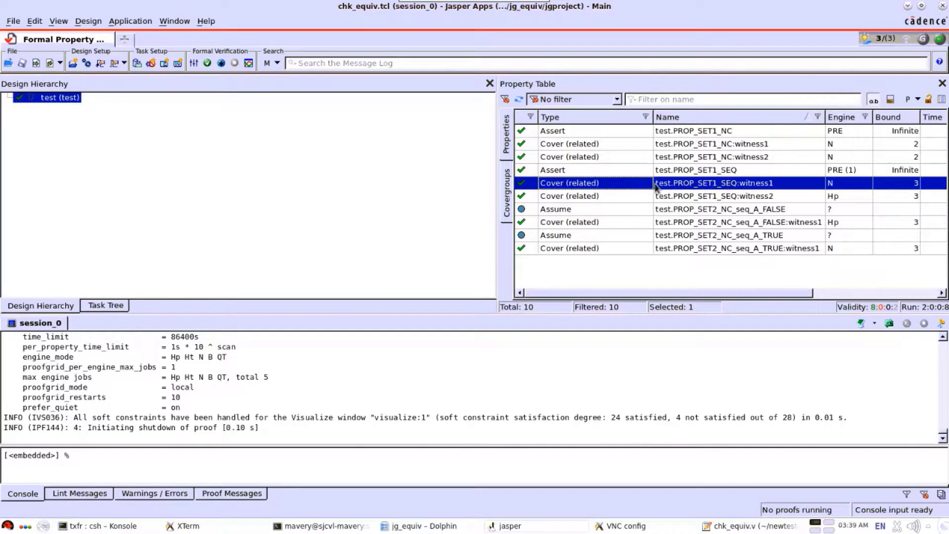
{"action": "double_click", "coordinate": [715, 182]}
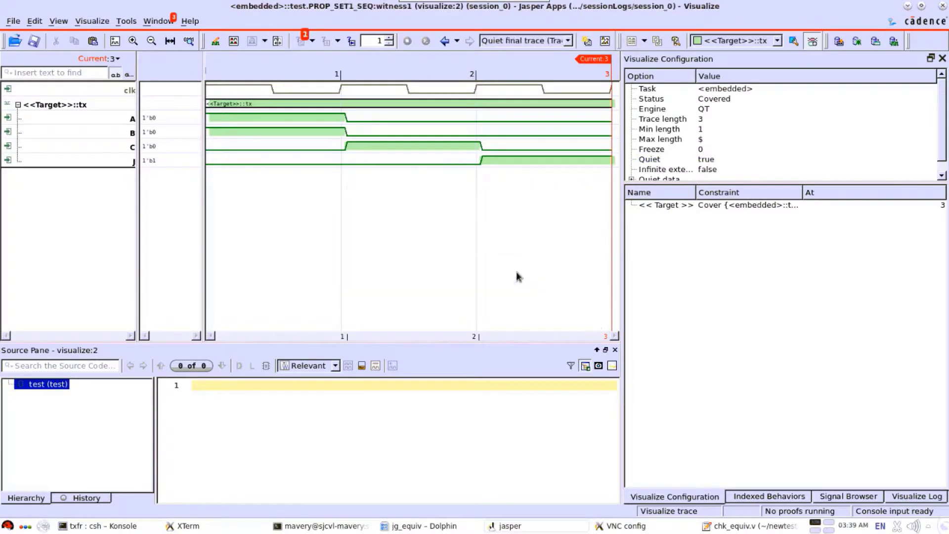
{"action": "mouse_move", "coordinate": [354, 154]}
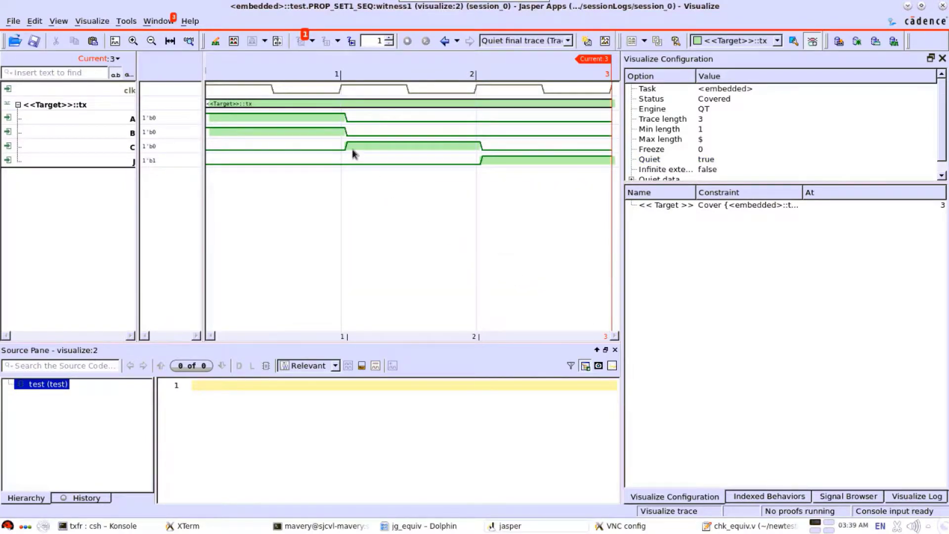
{"action": "mouse_move", "coordinate": [296, 118]}
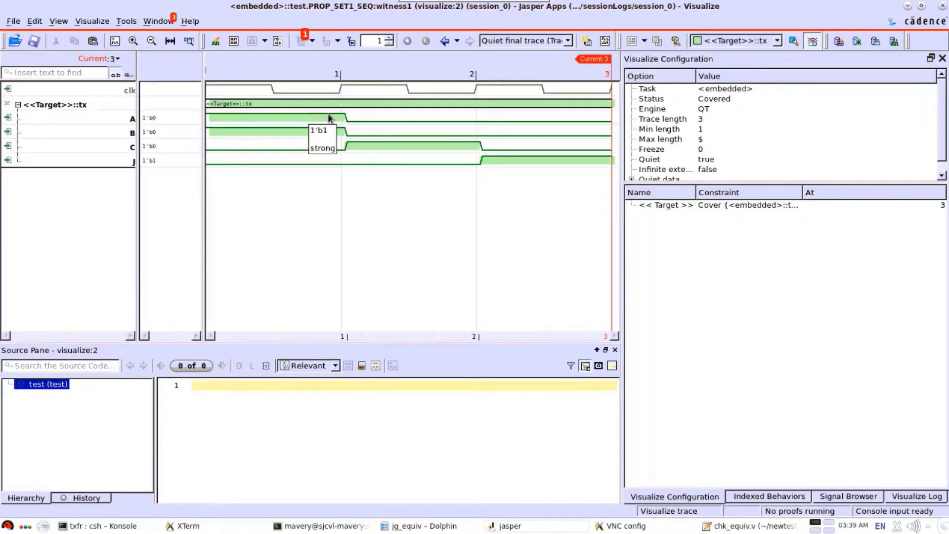
{"action": "mouse_move", "coordinate": [282, 134]}
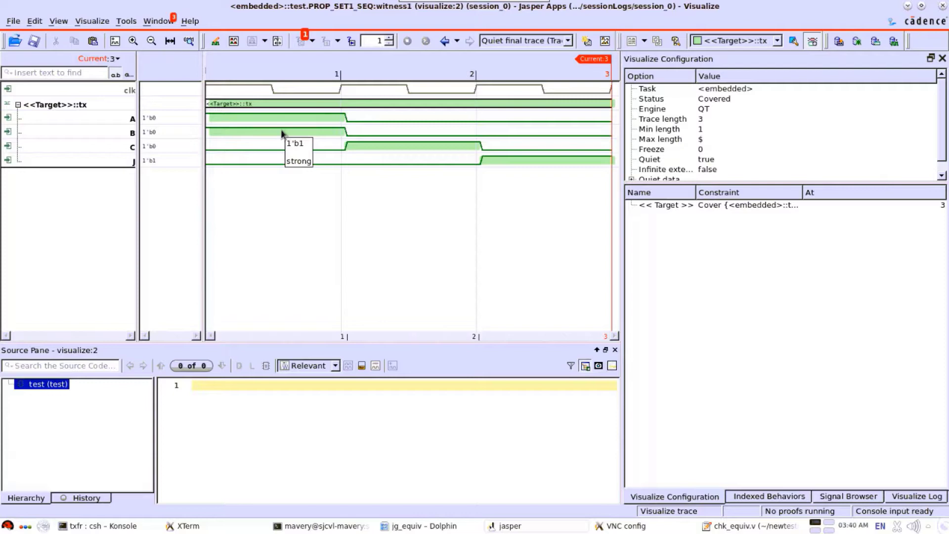
{"action": "mouse_move", "coordinate": [405, 140]}
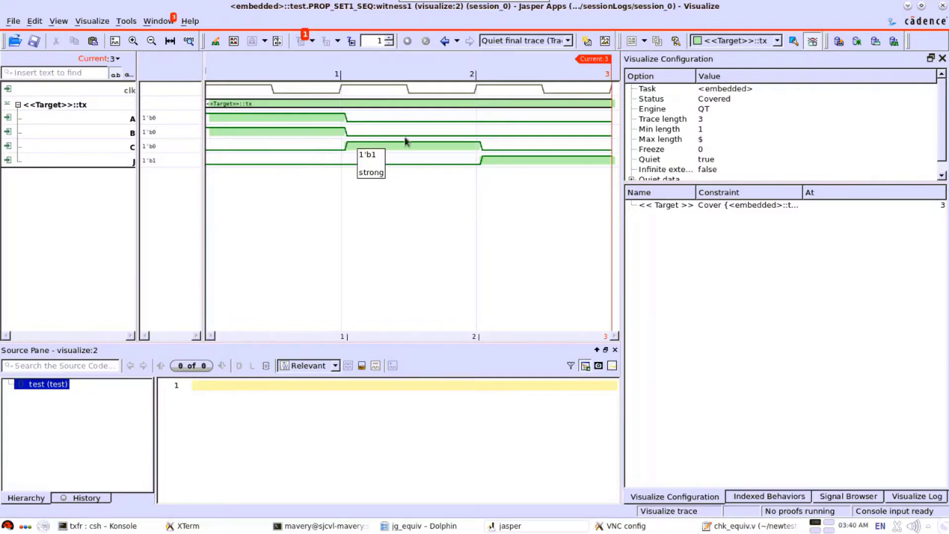
{"action": "mouse_move", "coordinate": [343, 123]}
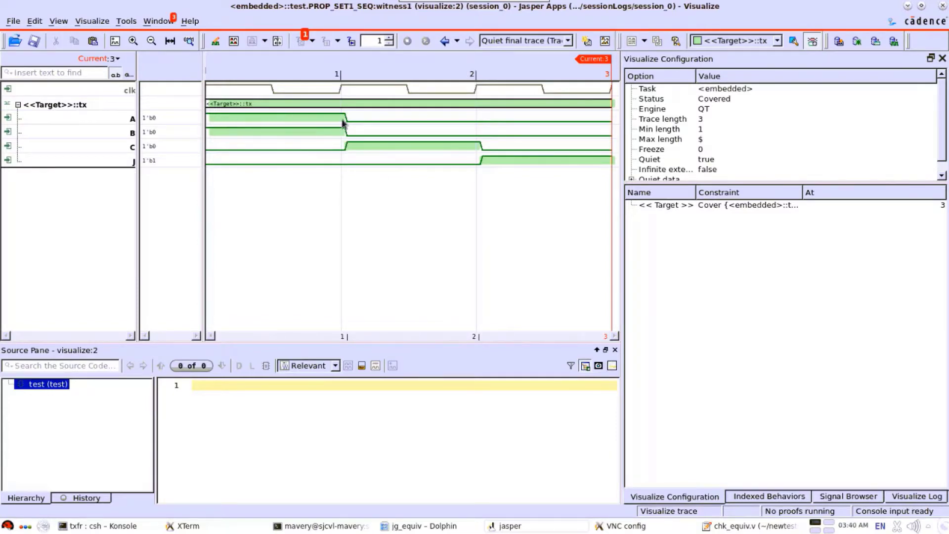
{"action": "mouse_move", "coordinate": [483, 160]}
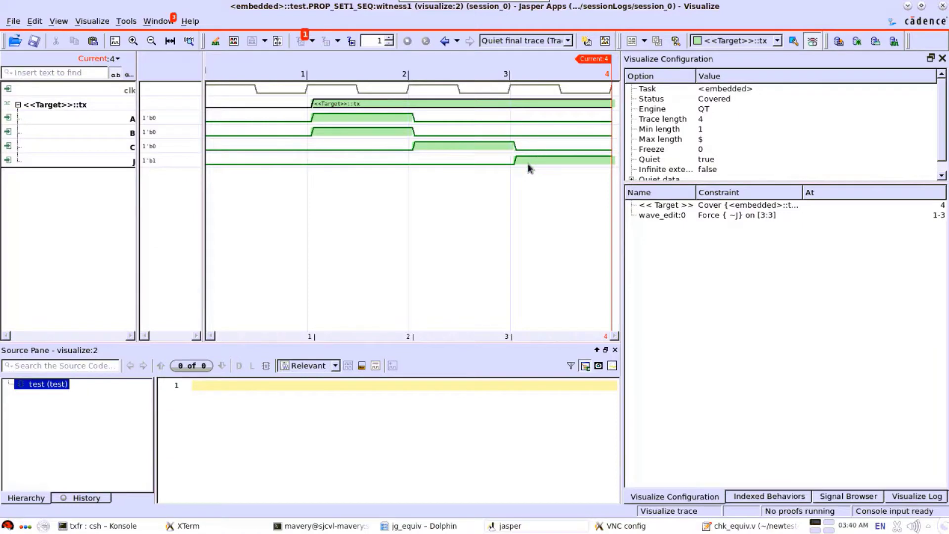
{"action": "mouse_move", "coordinate": [332, 126]}
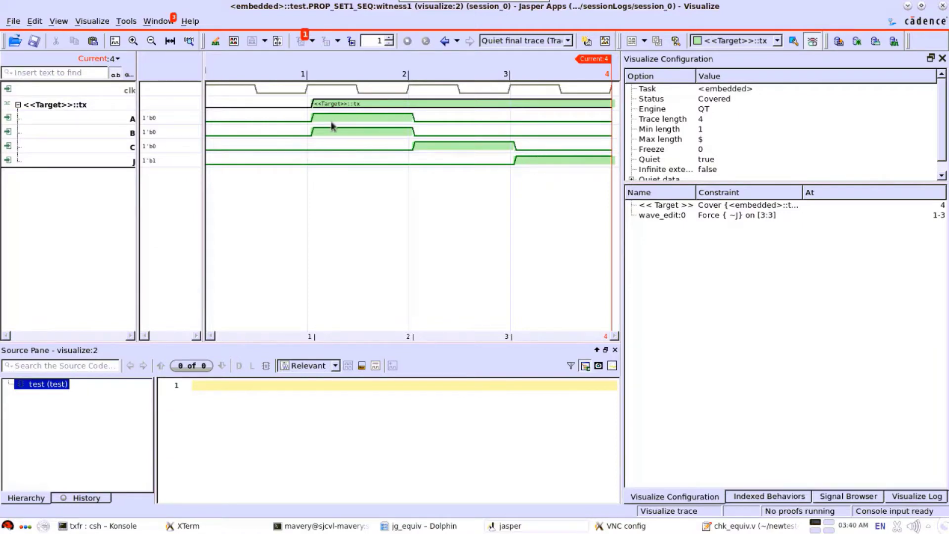
{"action": "mouse_move", "coordinate": [408, 132]}
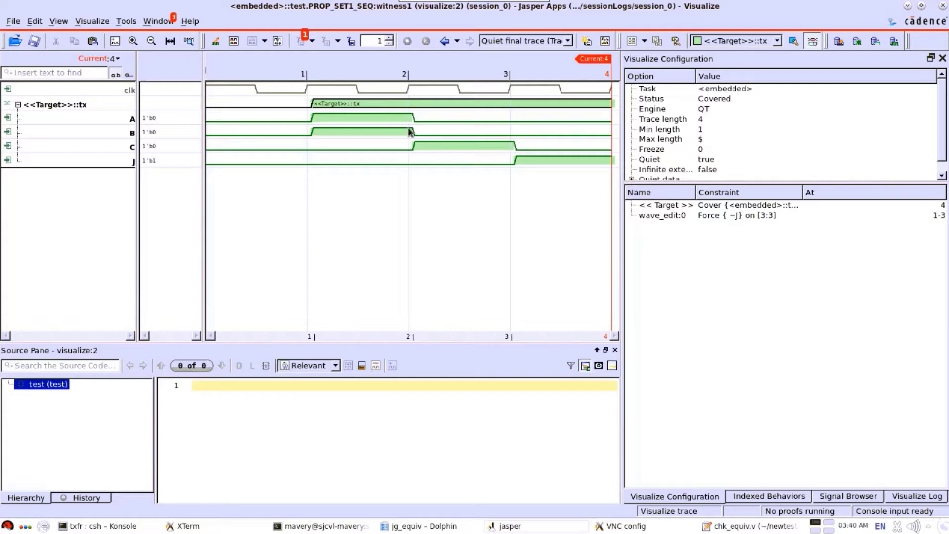
{"action": "mouse_move", "coordinate": [415, 147]}
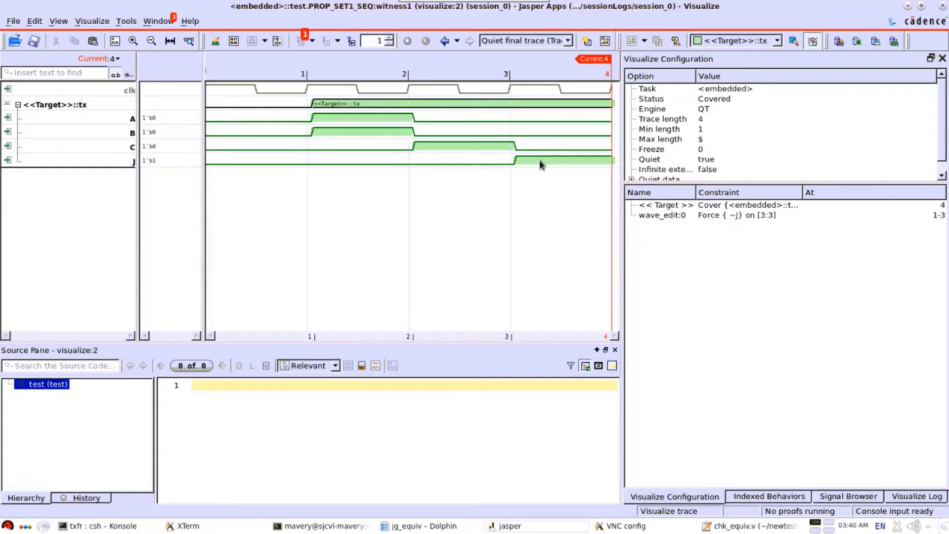
{"action": "mouse_move", "coordinate": [196, 164]}
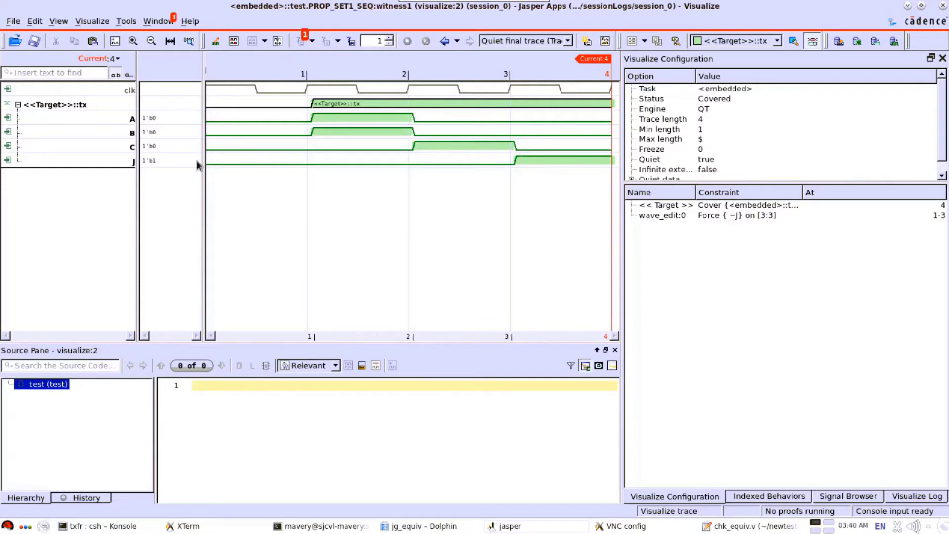